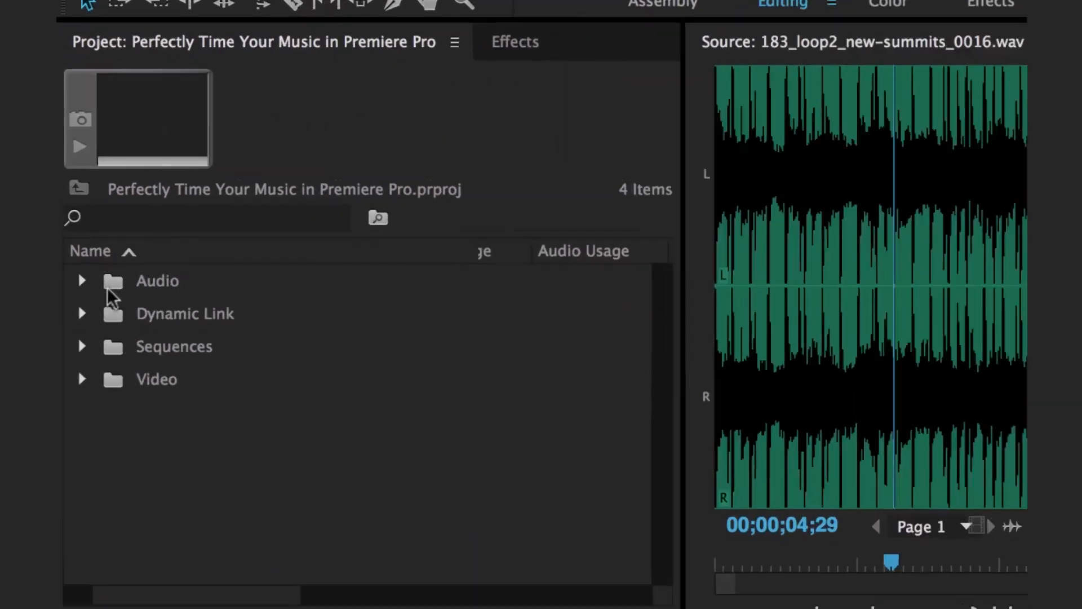
Step: Review the full-length New Summits music file in the Audio folder and play the promo
click(81, 281)
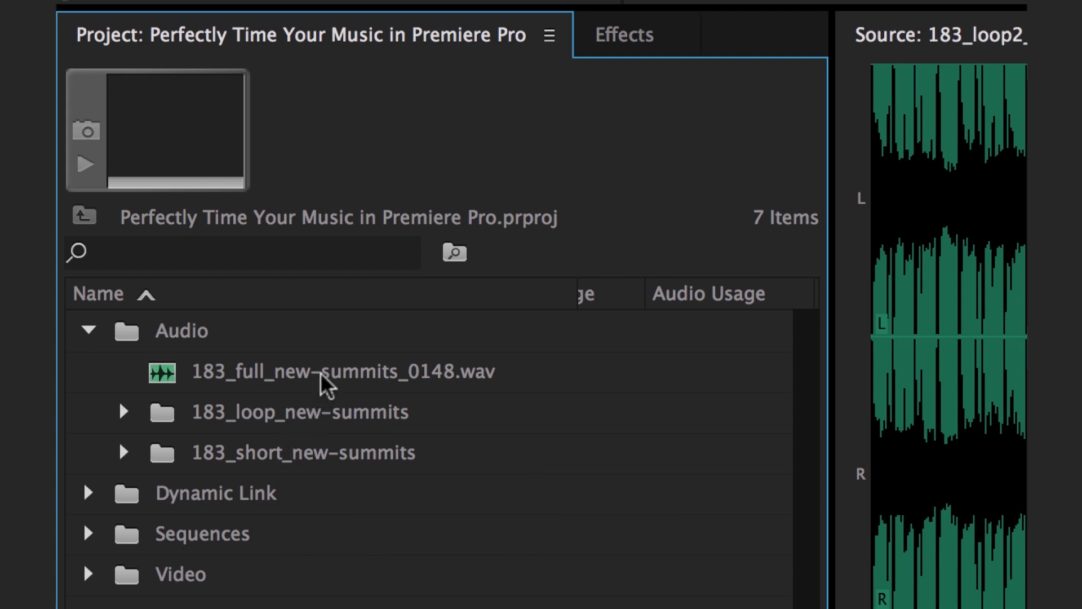
click(343, 371)
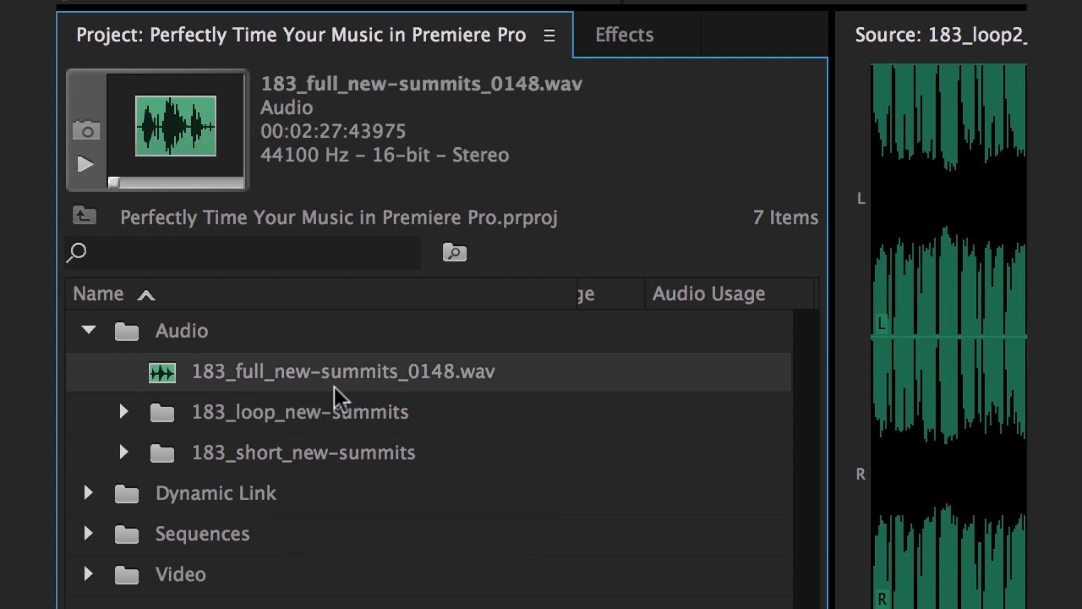
mouse_move(316, 158)
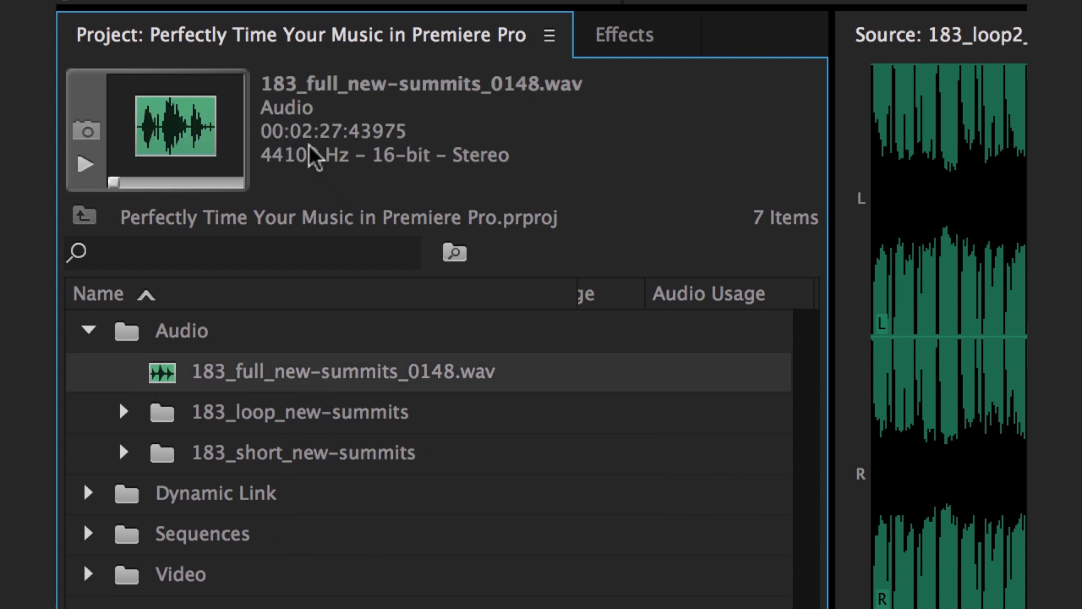
mouse_move(318, 383)
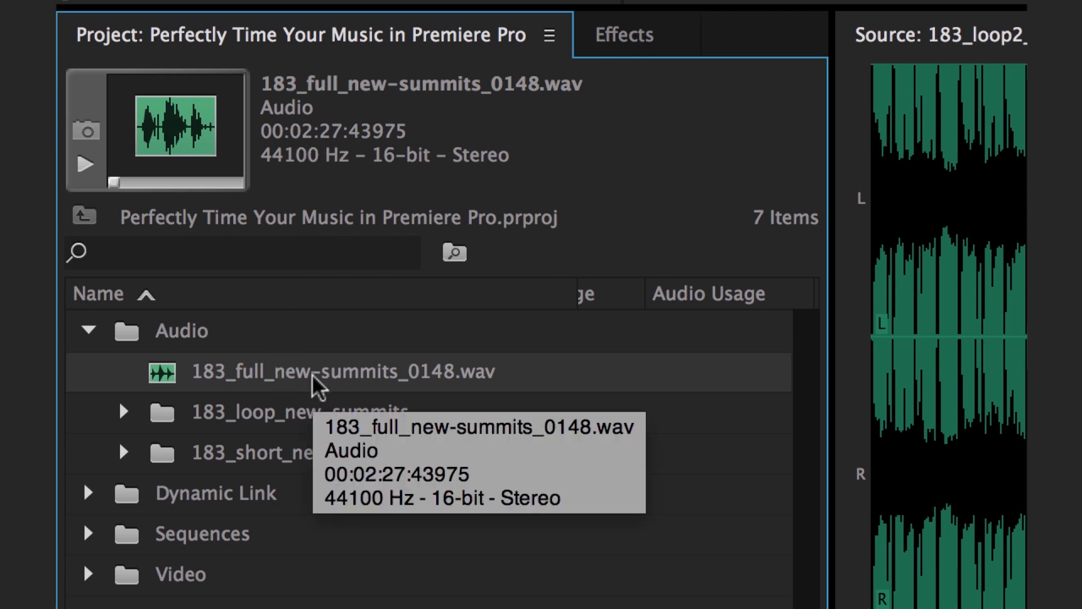
mouse_move(131, 421)
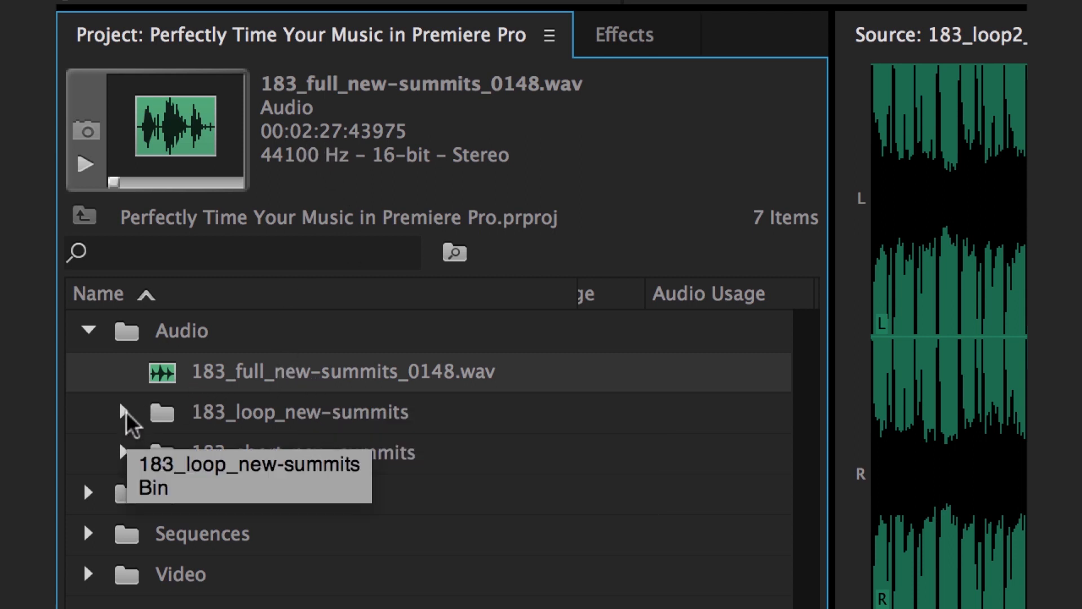
mouse_move(179, 455)
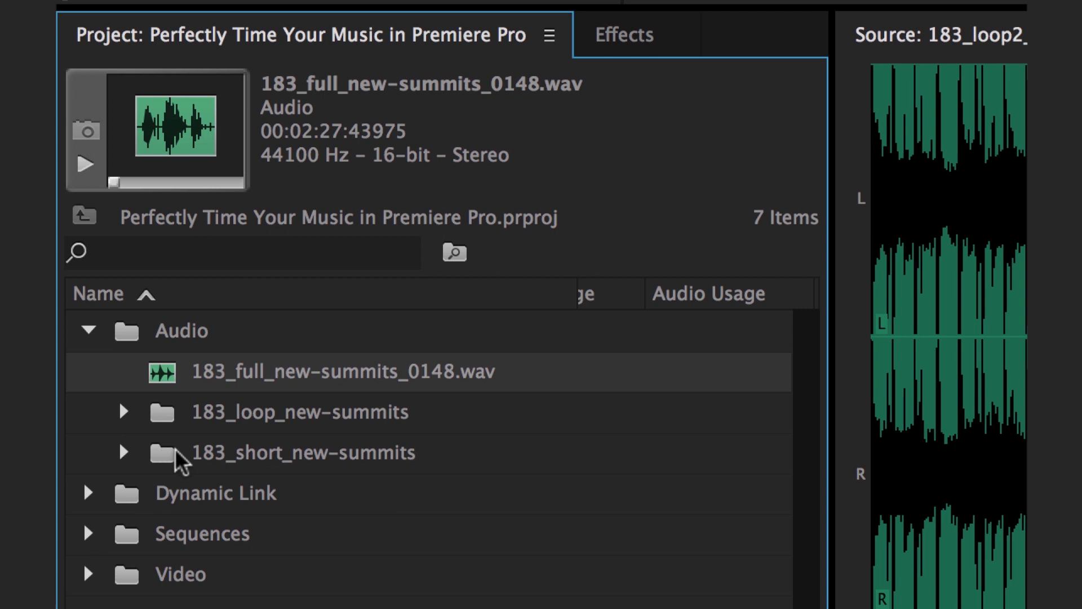
mouse_move(128, 420)
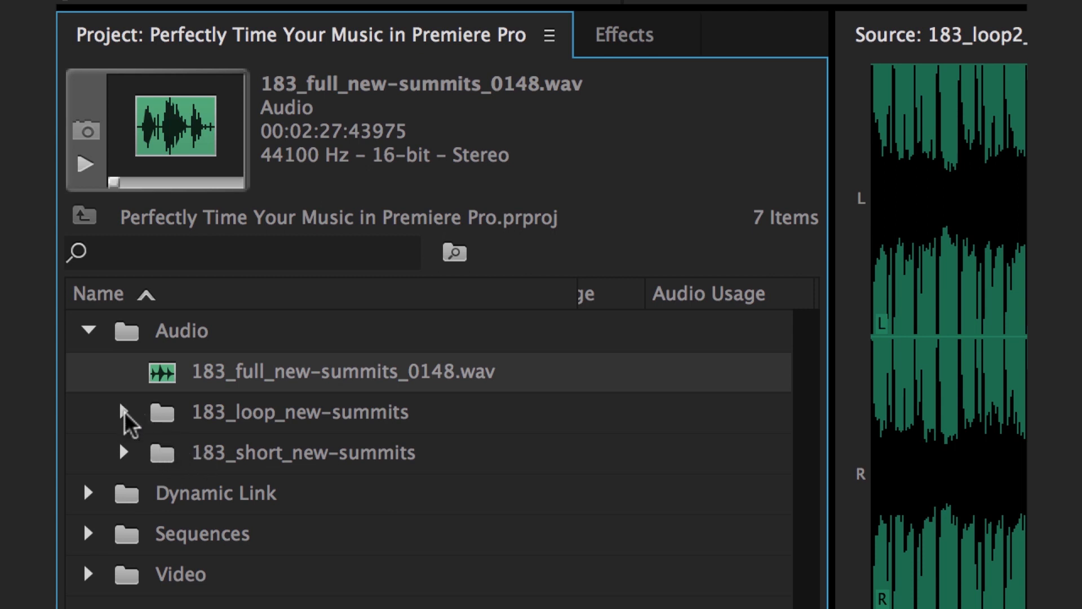
click(124, 412)
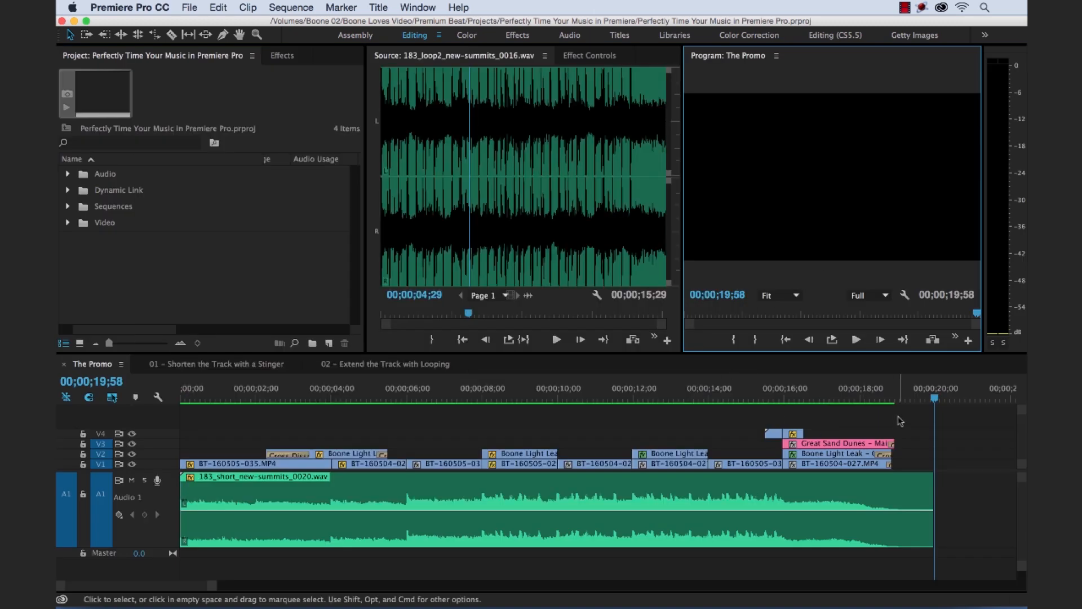
click(742, 392)
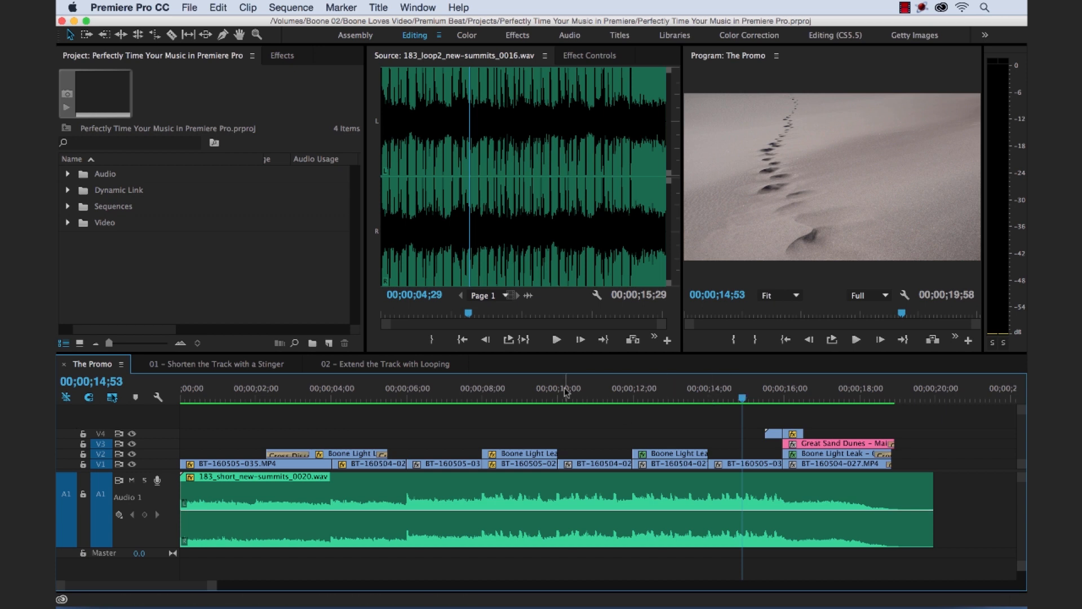
mouse_move(472, 495)
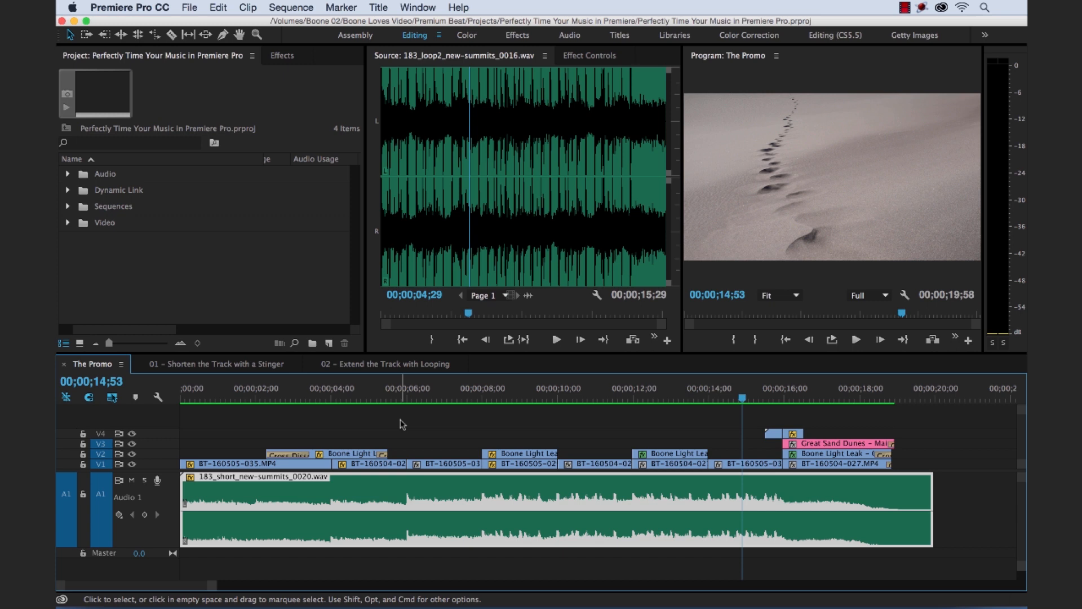
mouse_move(448, 416)
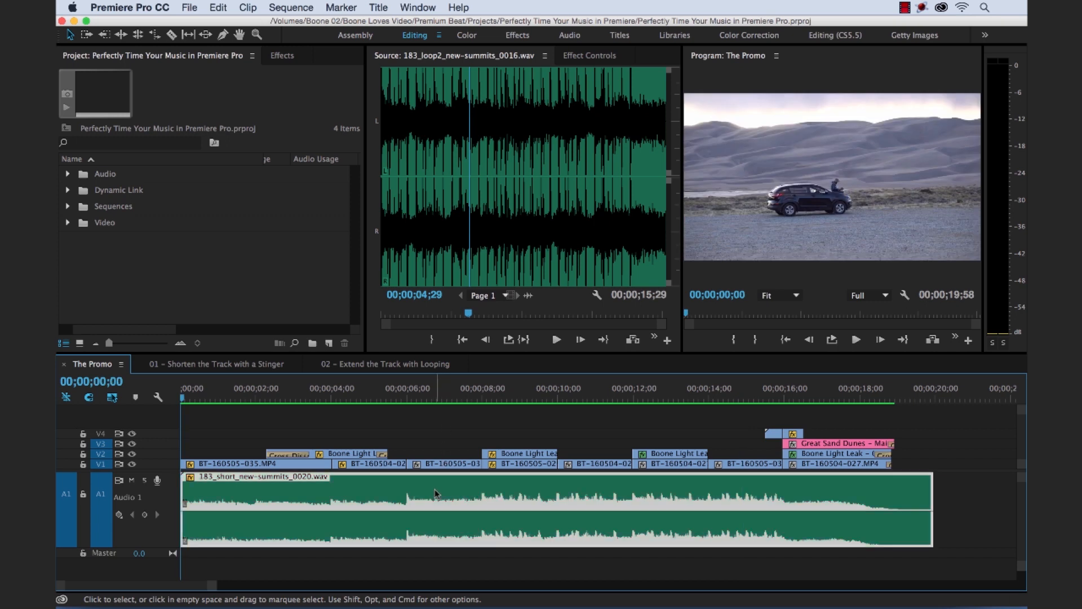
mouse_move(435, 493)
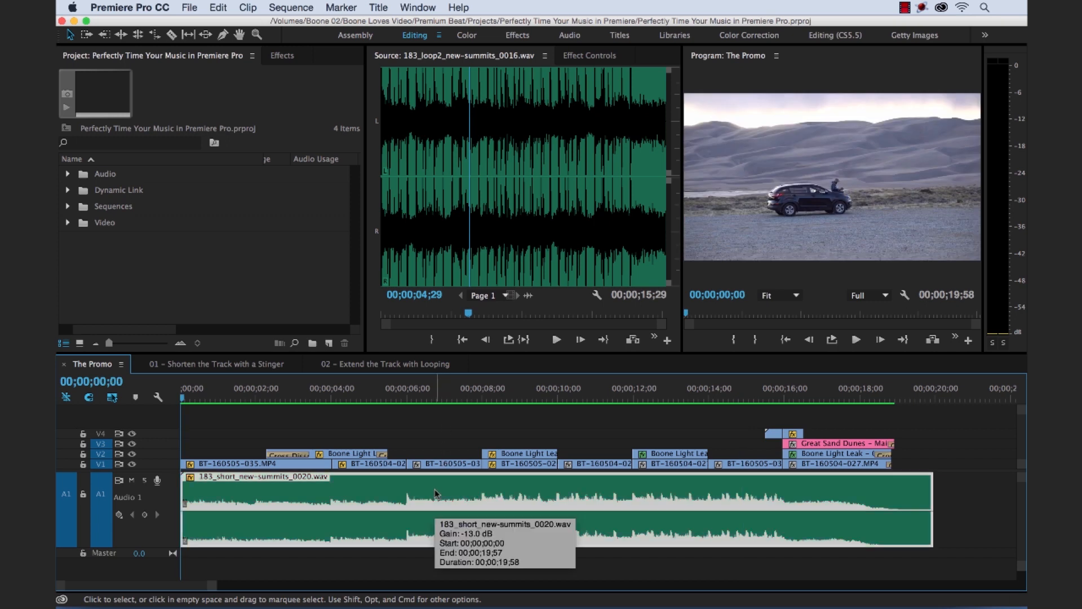
mouse_move(455, 496)
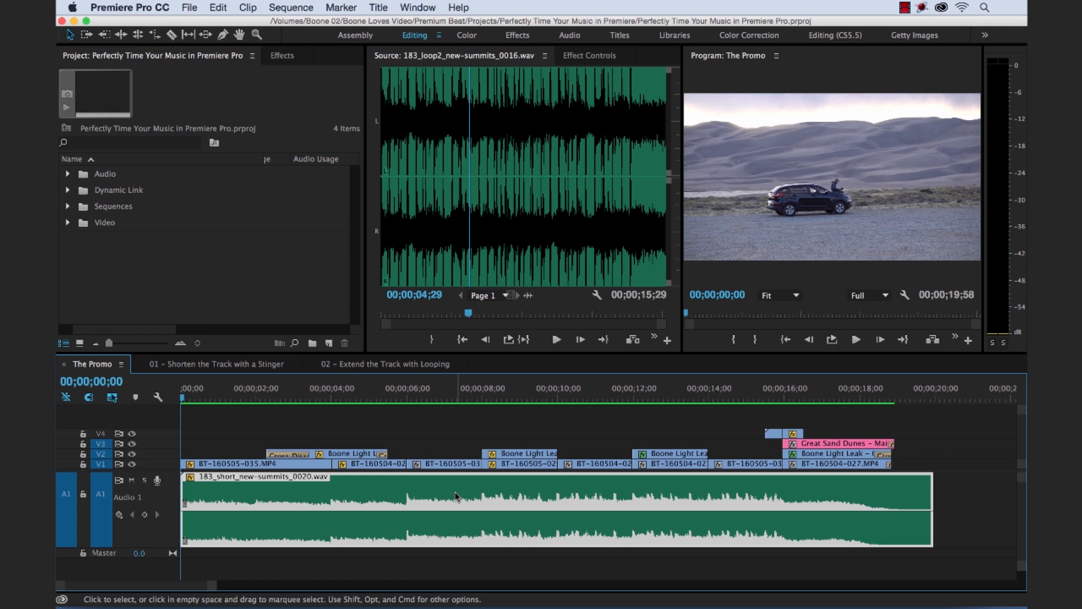
mouse_move(454, 493)
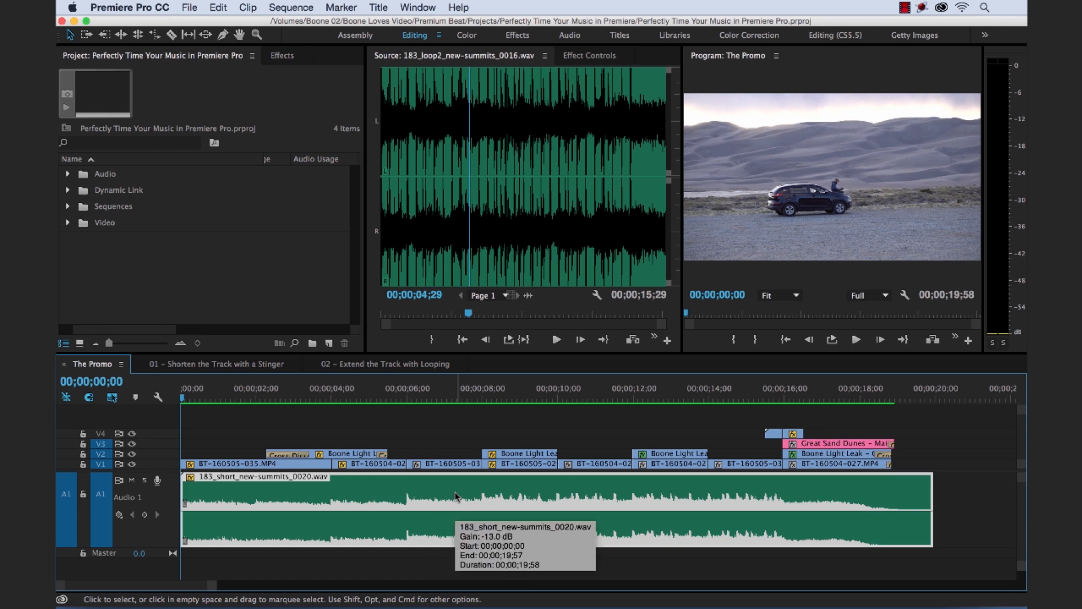
mouse_move(455, 495)
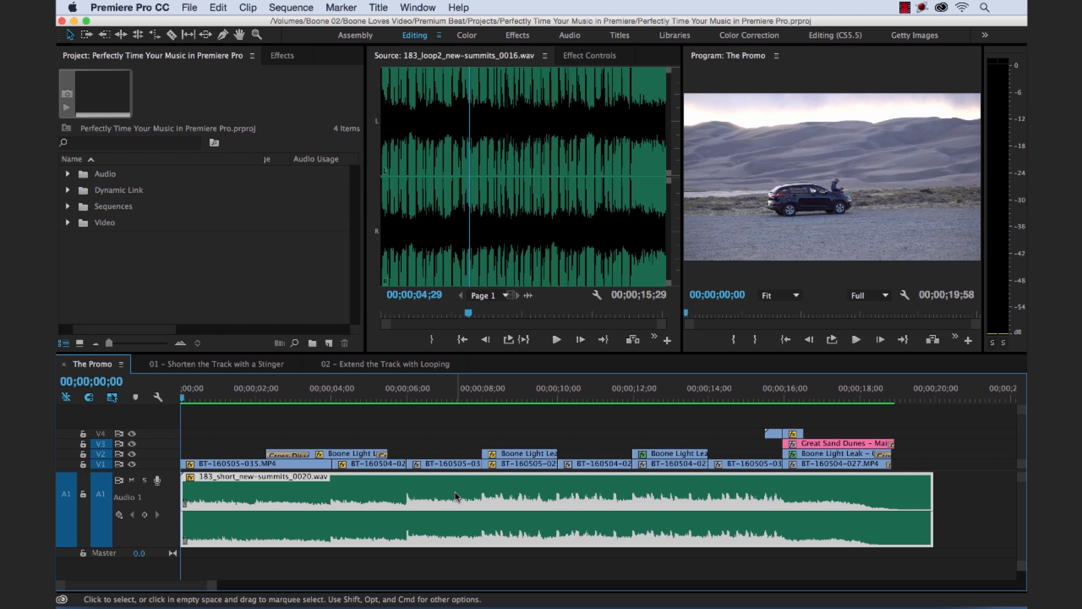
mouse_move(529, 421)
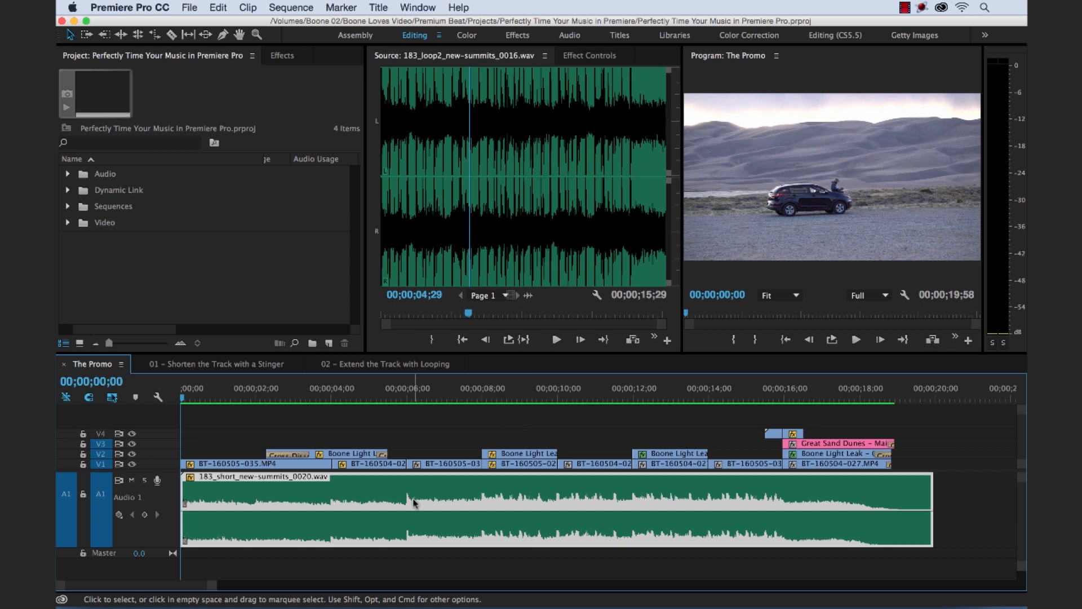
Step: Drop beat markers along the short music clip during playback and go to the 16-second marker
click(556, 339)
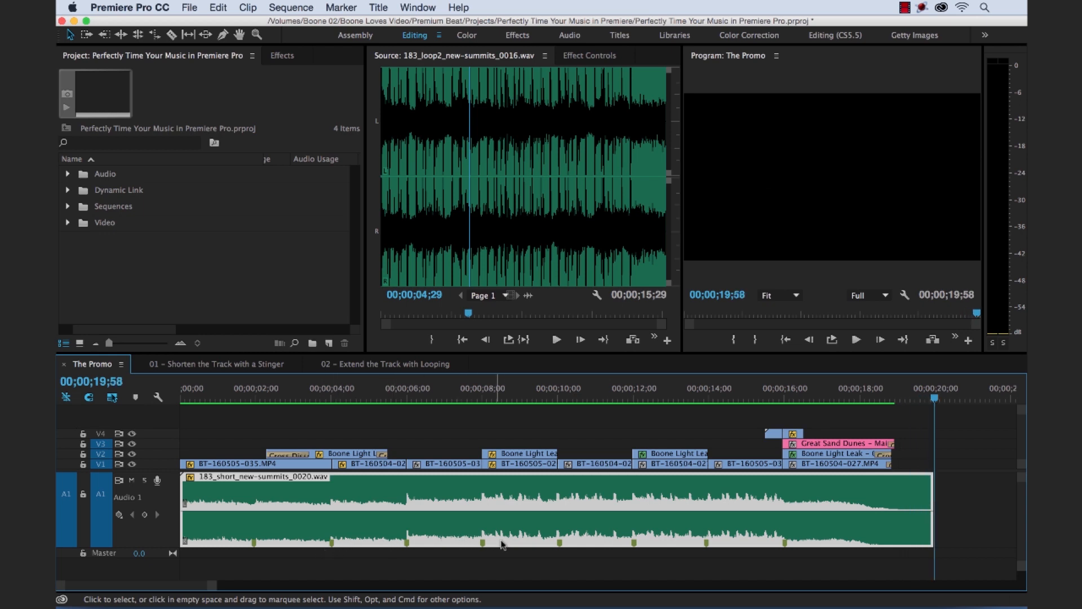
mouse_move(382, 521)
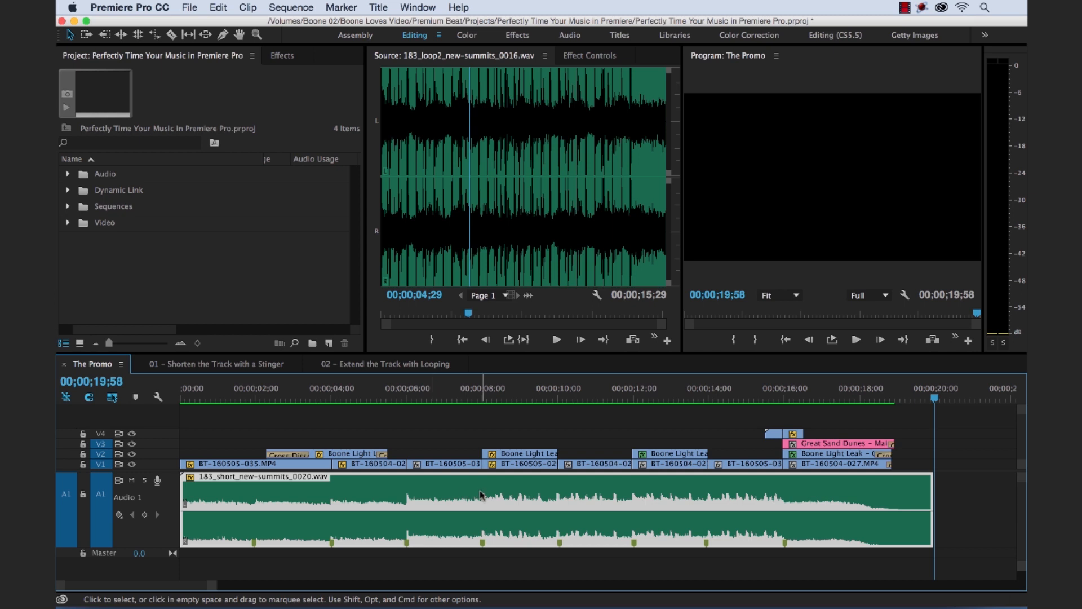
mouse_move(564, 506)
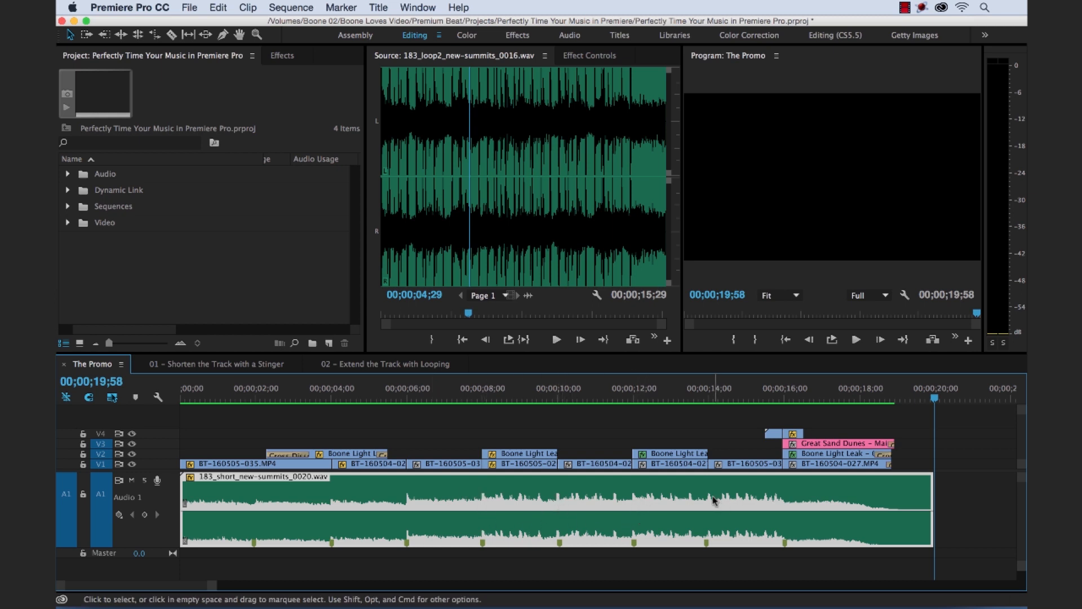
mouse_move(771, 394)
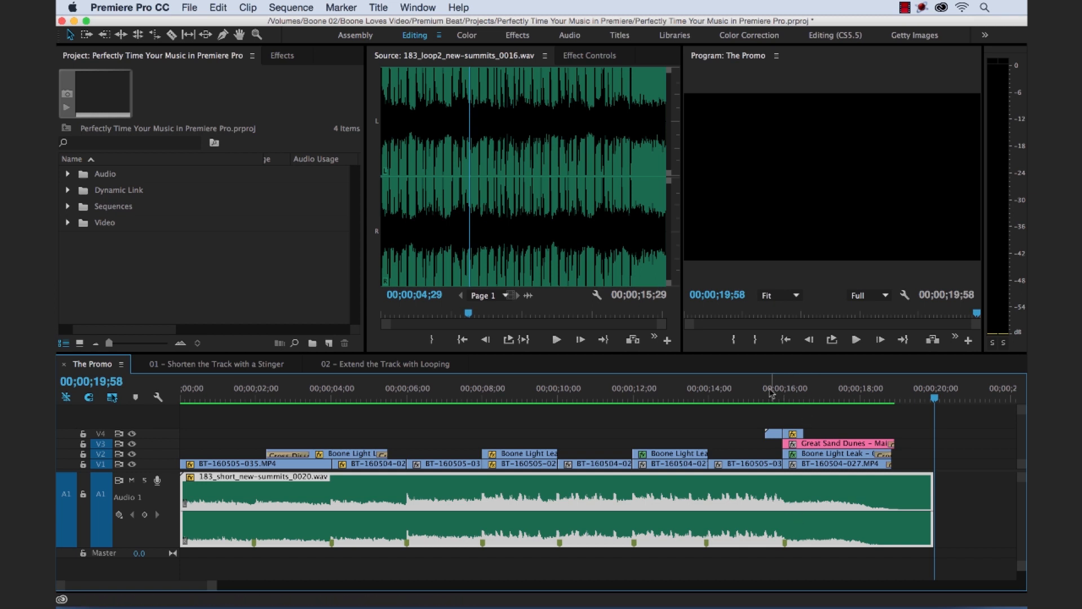
click(768, 387)
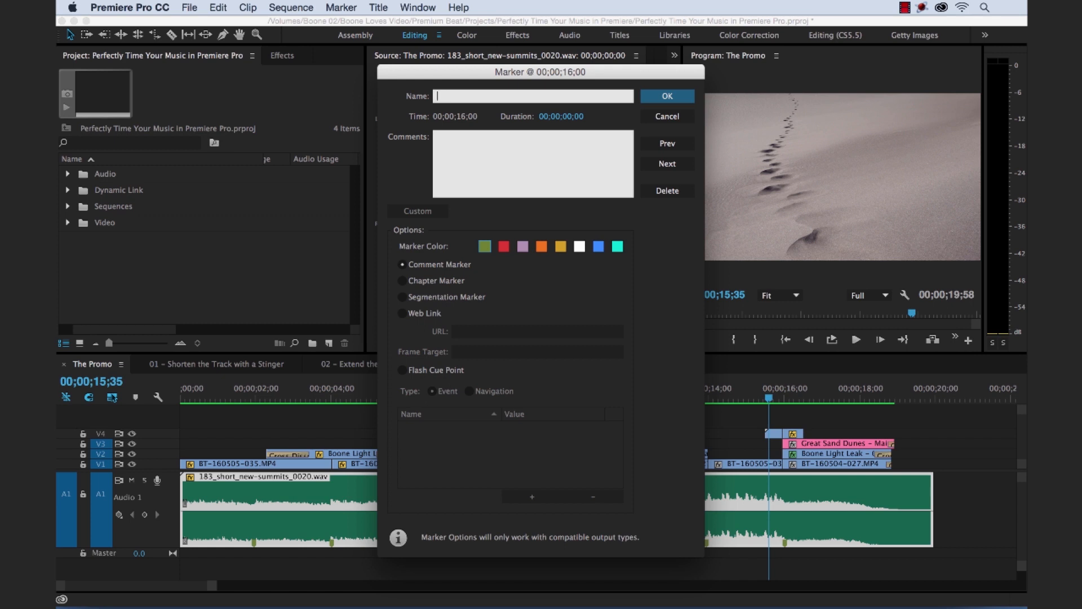
Step: Name the 16-second marker 'Stinger' with the red colour and confirm
text(Stinger)
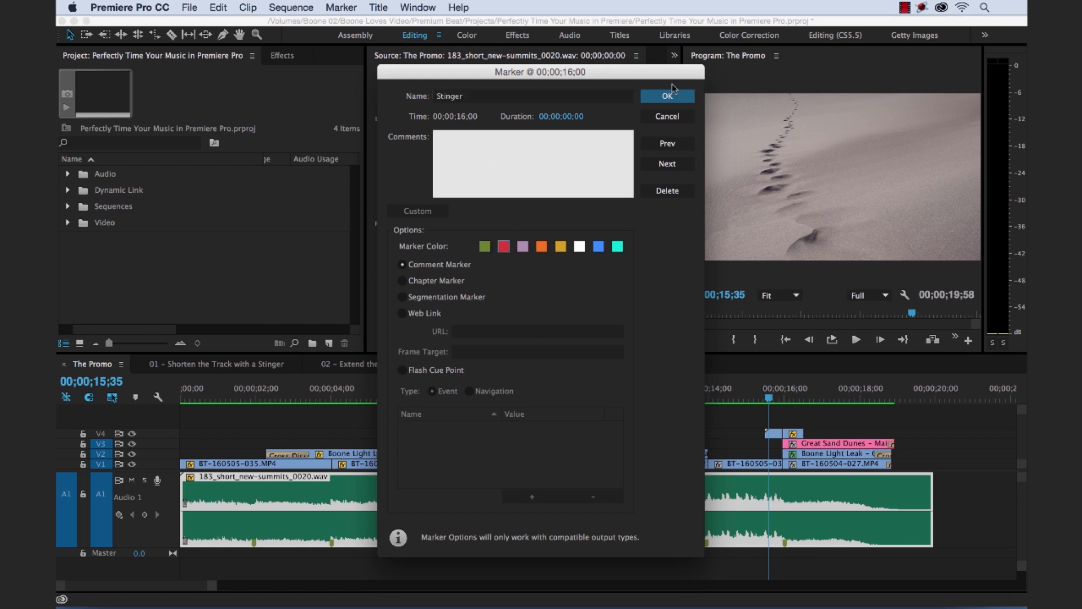
click(665, 96)
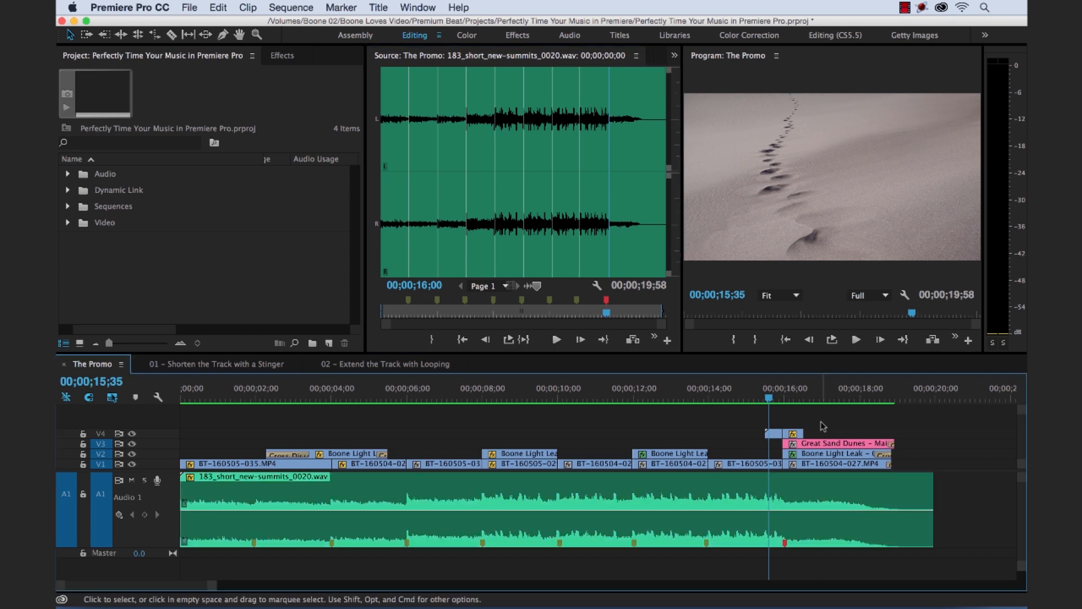
mouse_move(938, 449)
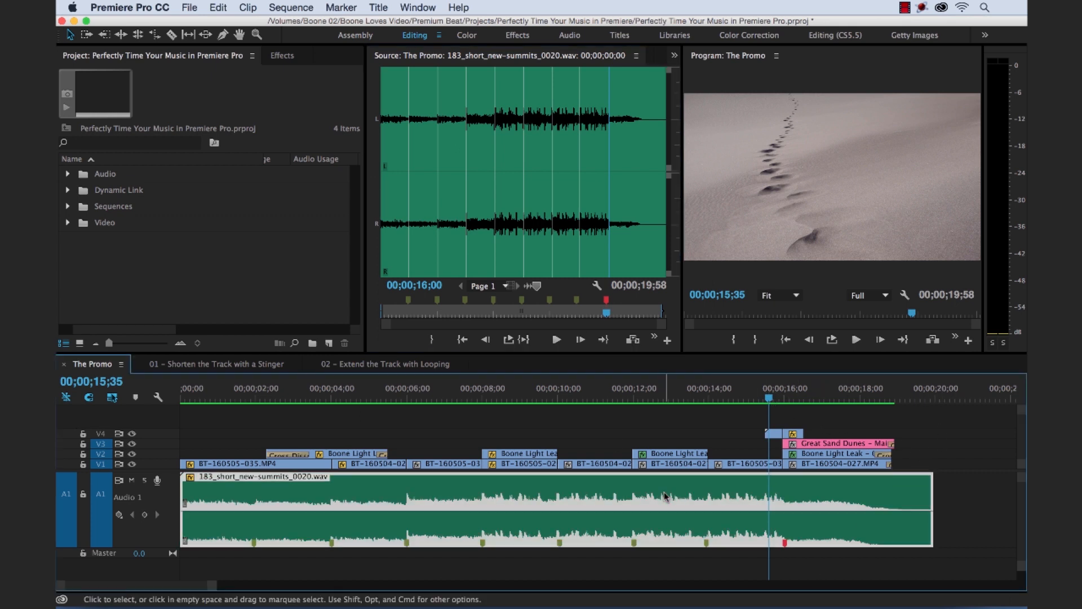
mouse_move(663, 493)
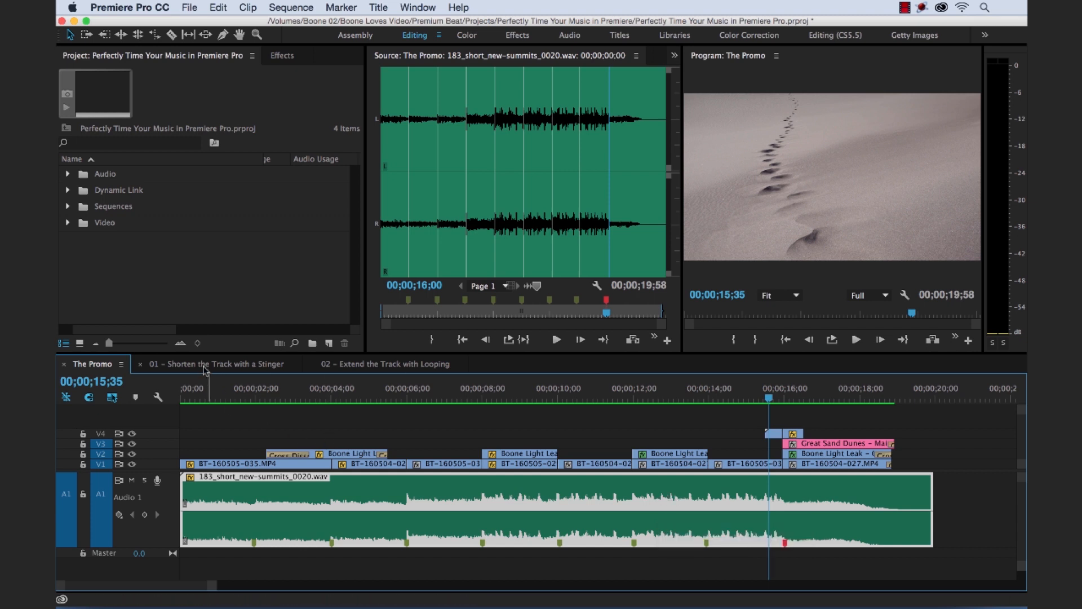
Step: Add a sequence marker at 10 seconds in the 01 - Shorten the Track with a Stinger sequence
click(214, 365)
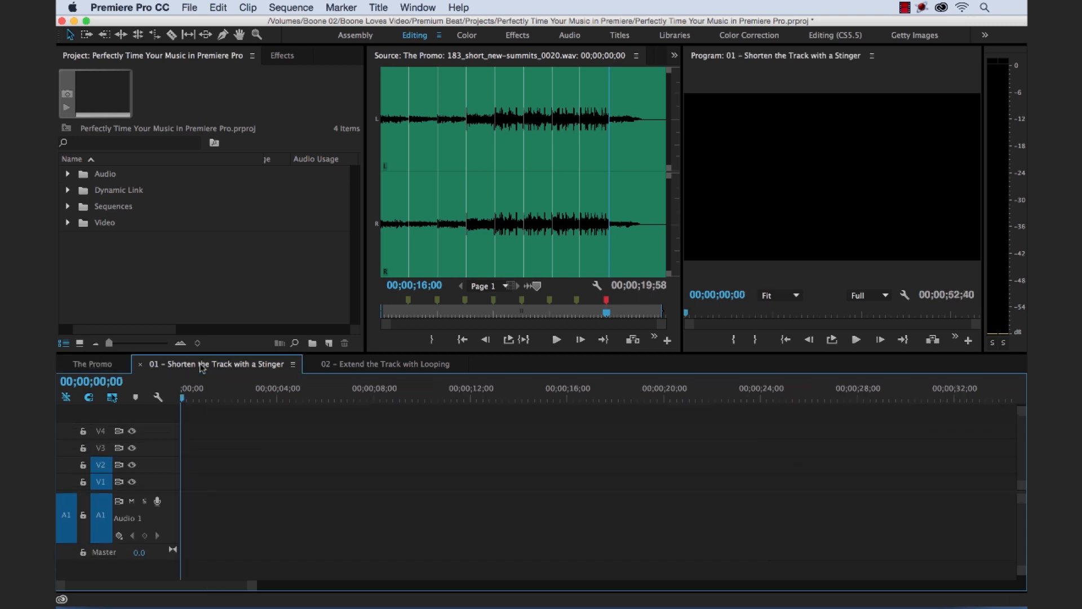
mouse_move(145, 373)
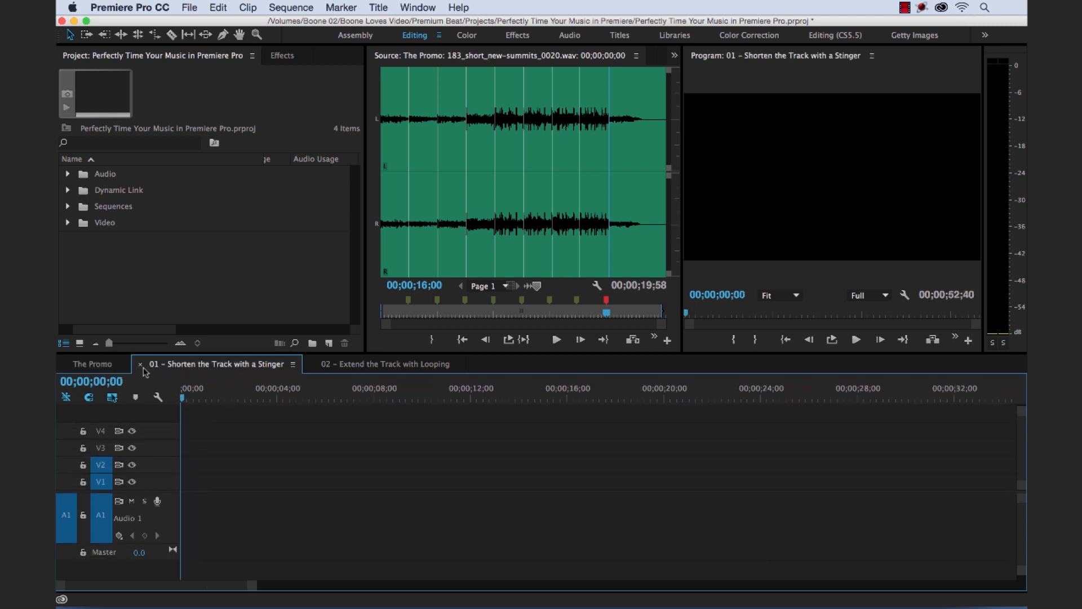
click(198, 399)
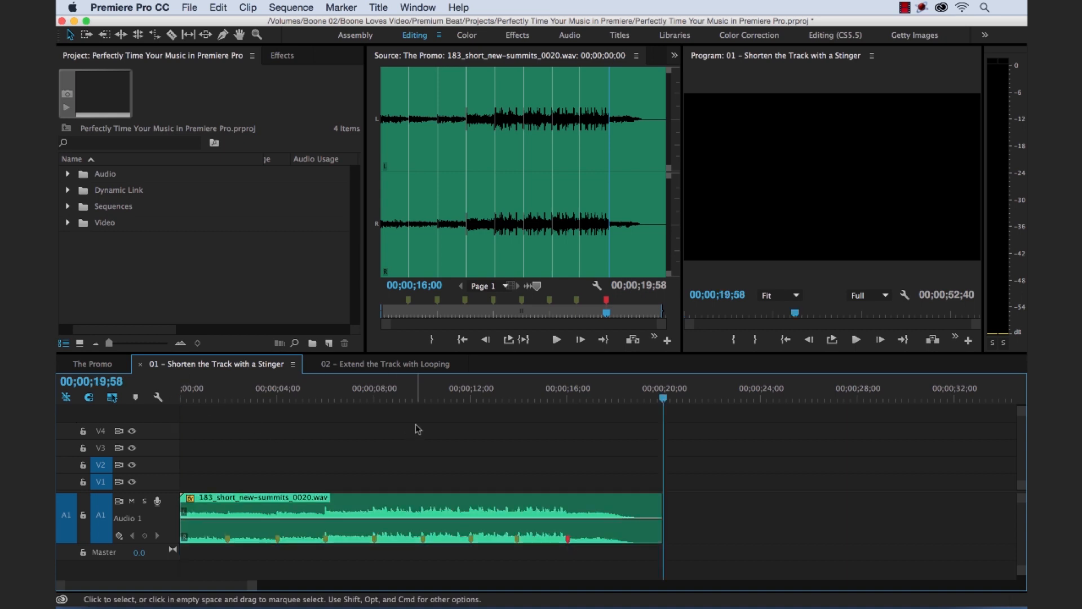
mouse_move(251, 442)
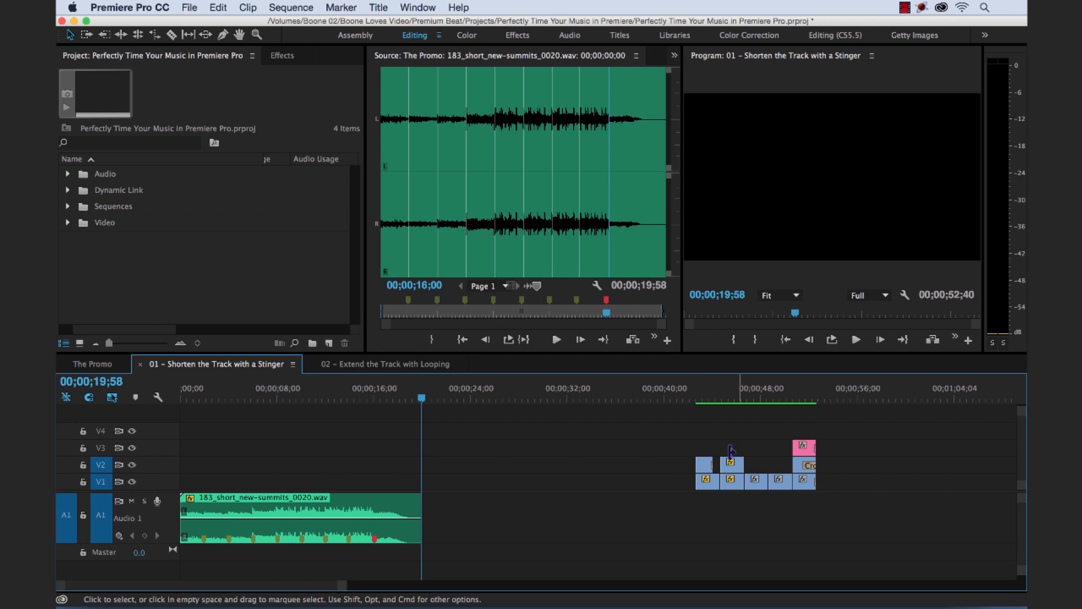
click(323, 388)
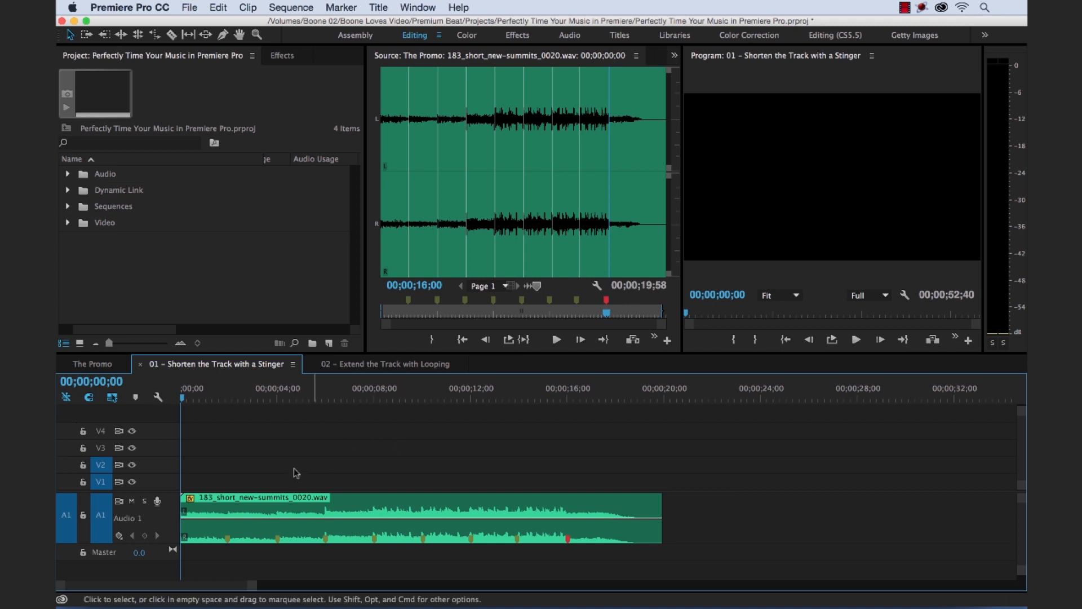
mouse_move(309, 416)
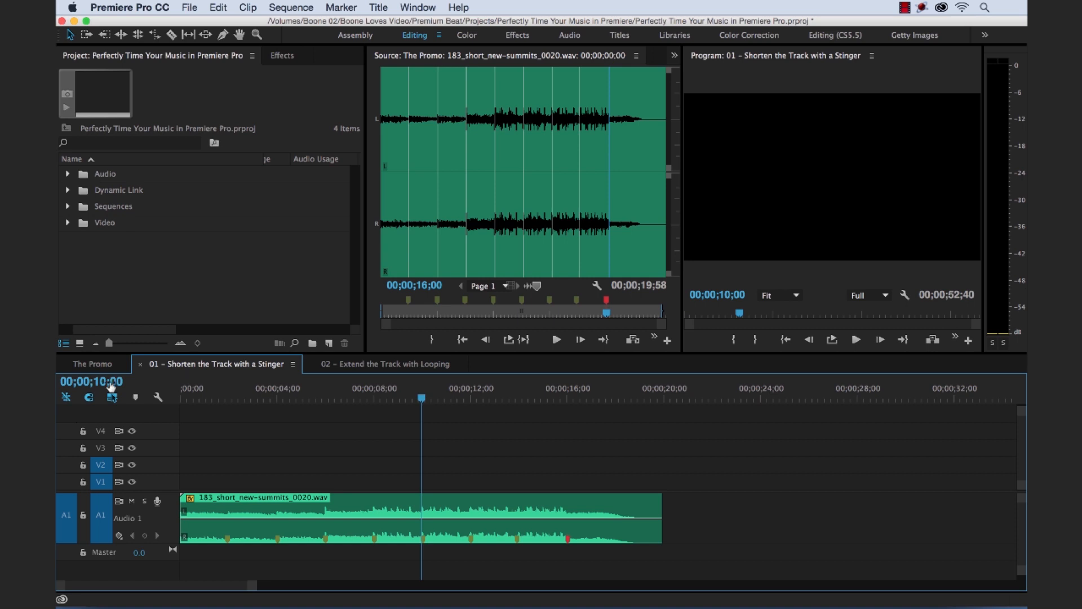
mouse_move(488, 447)
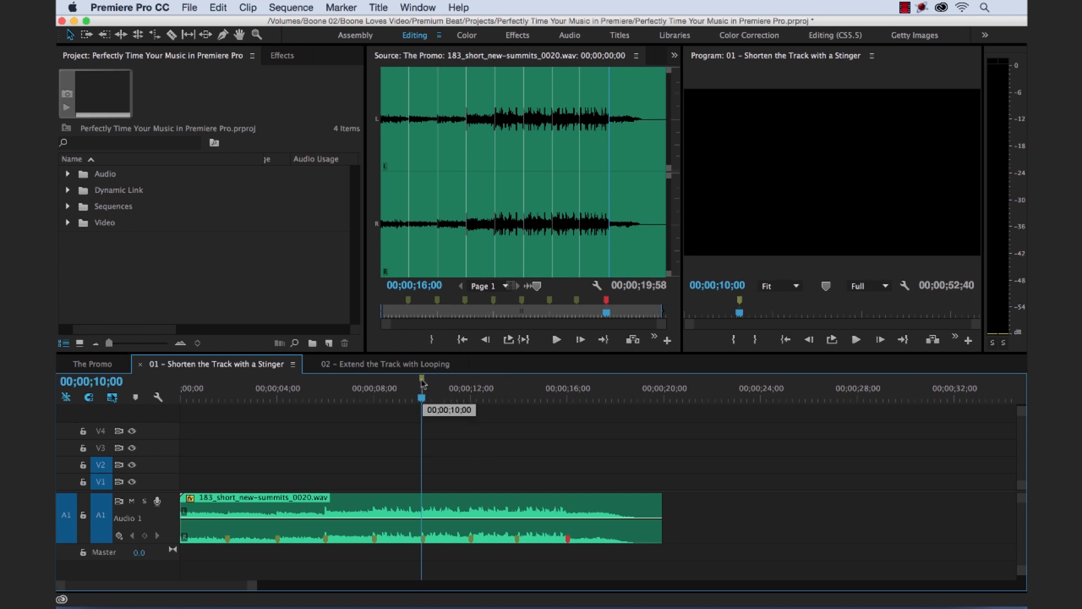
mouse_move(422, 388)
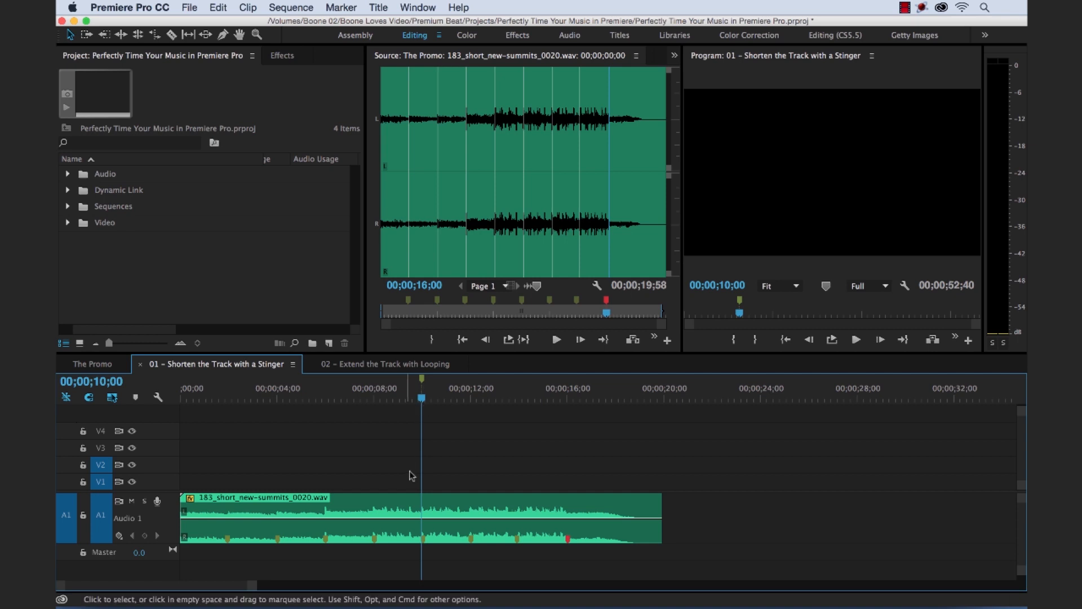
mouse_move(531, 450)
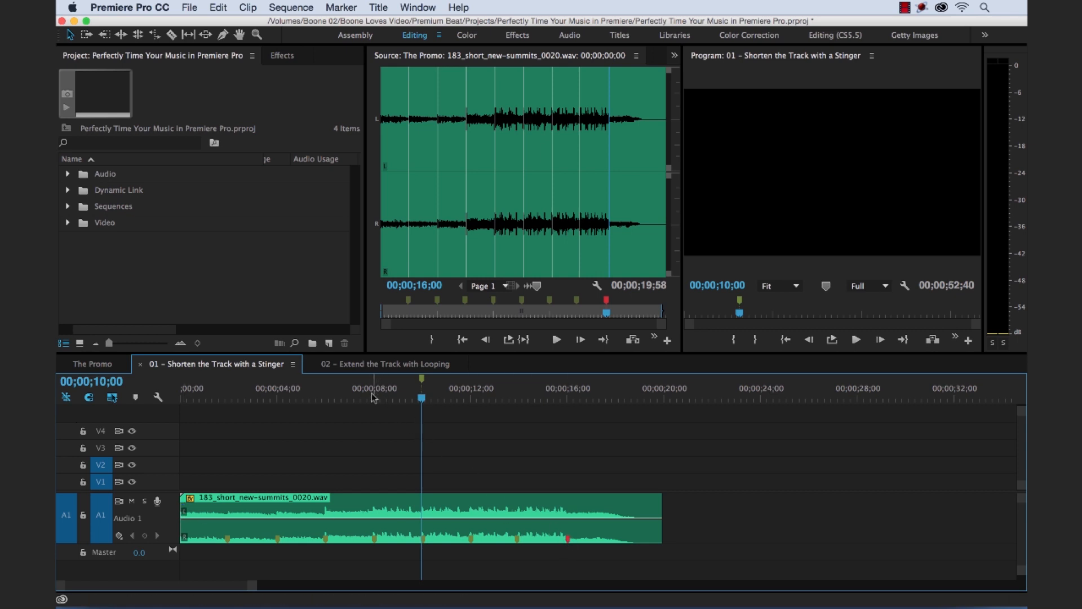
mouse_move(389, 401)
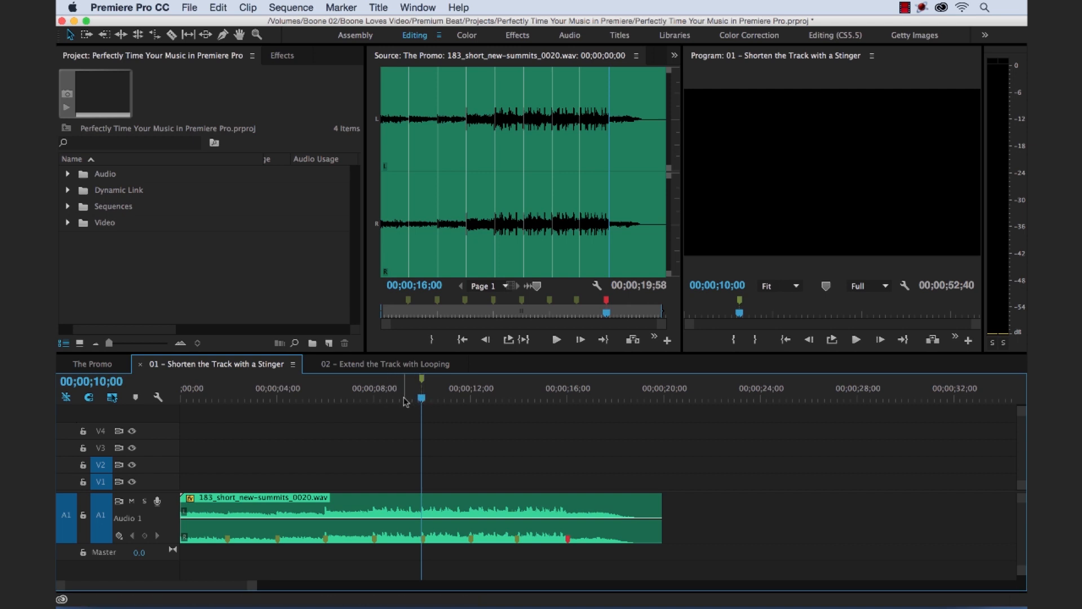
mouse_move(565, 527)
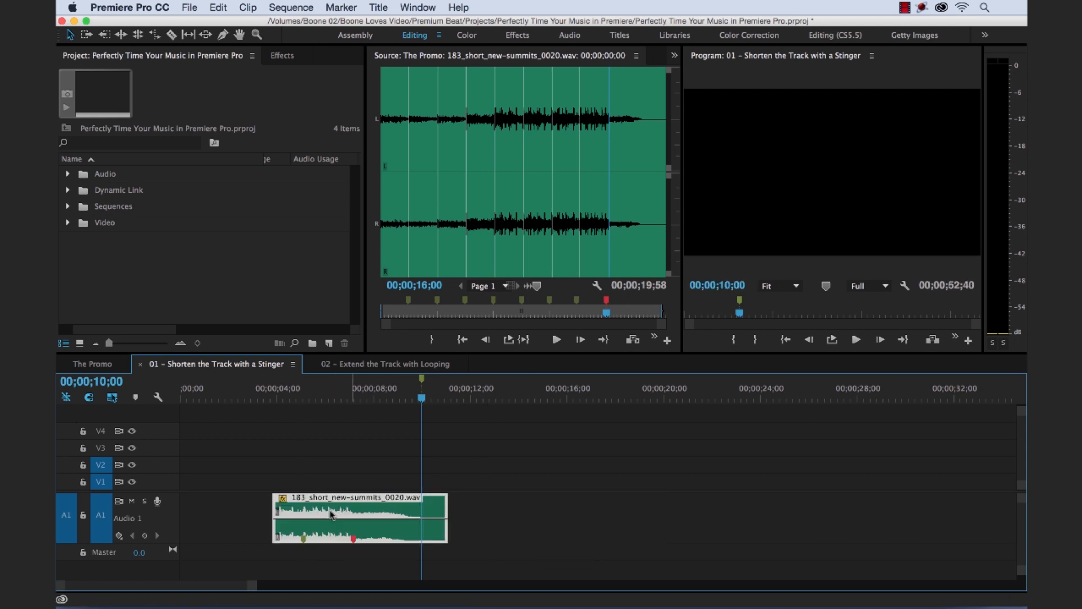
mouse_move(444, 501)
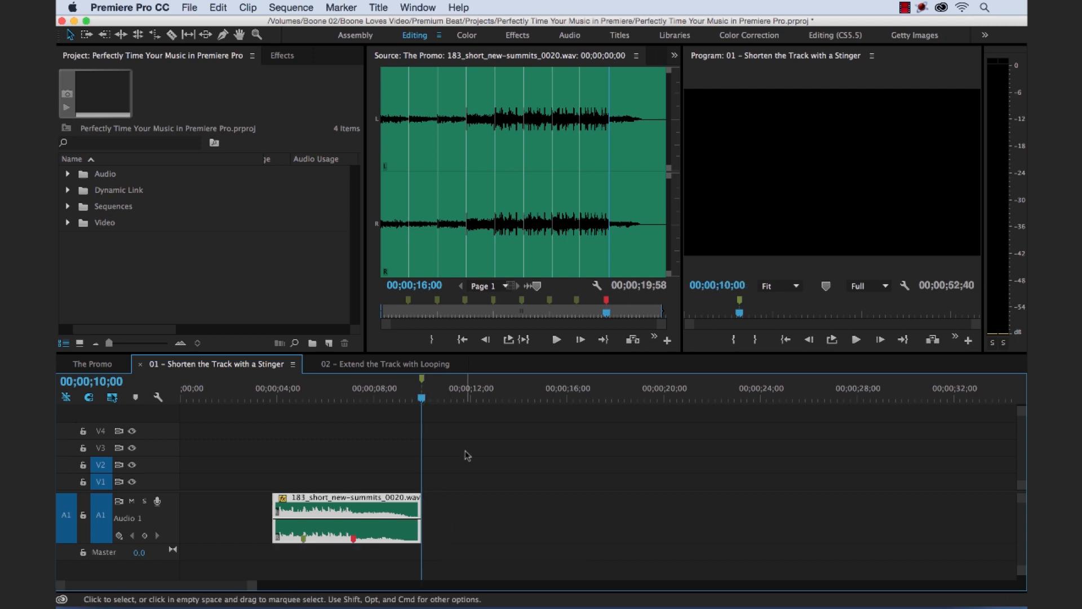
Step: Preview the music clip shortened to the 10-second marker from about 7 seconds
click(338, 394)
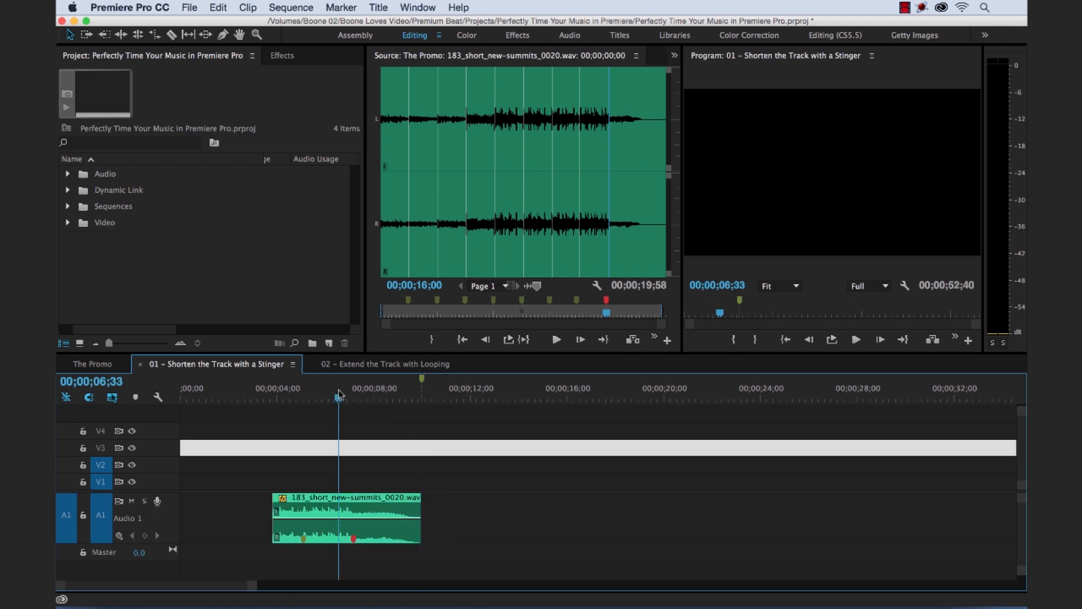
click(357, 398)
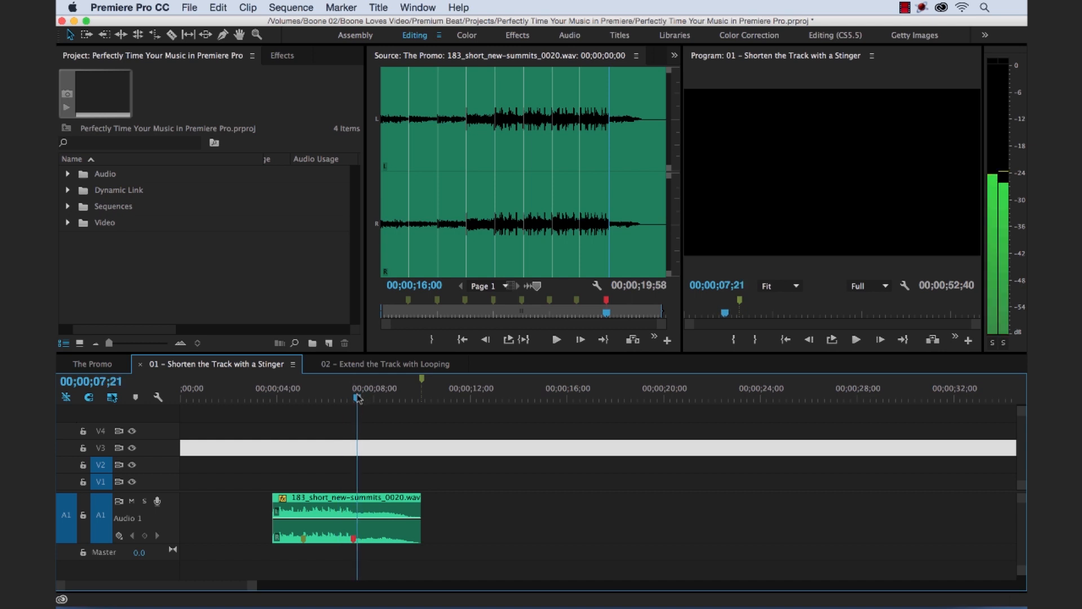
click(351, 397)
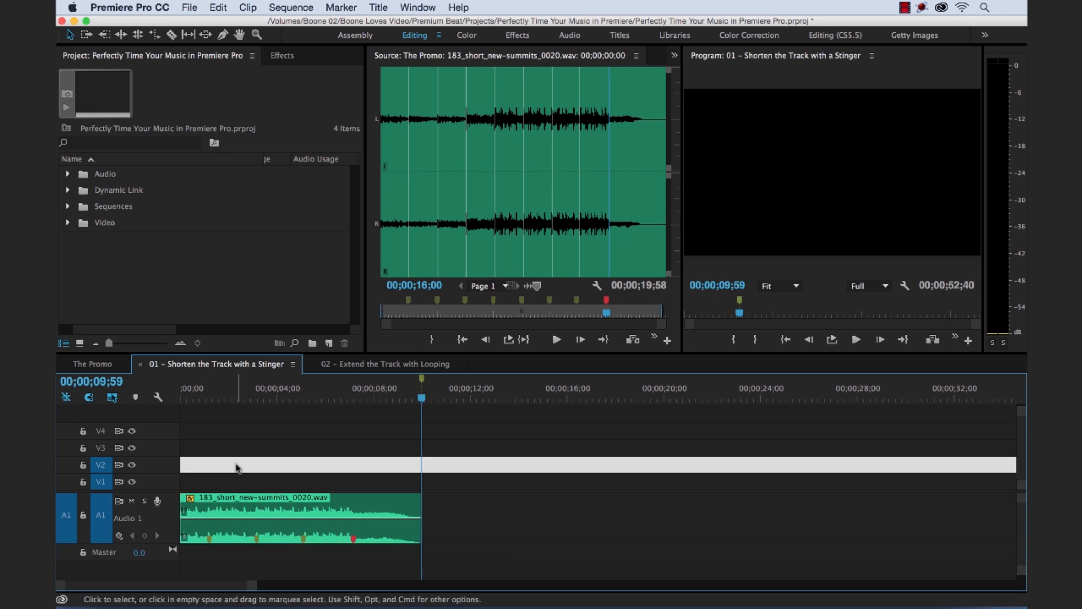
click(210, 388)
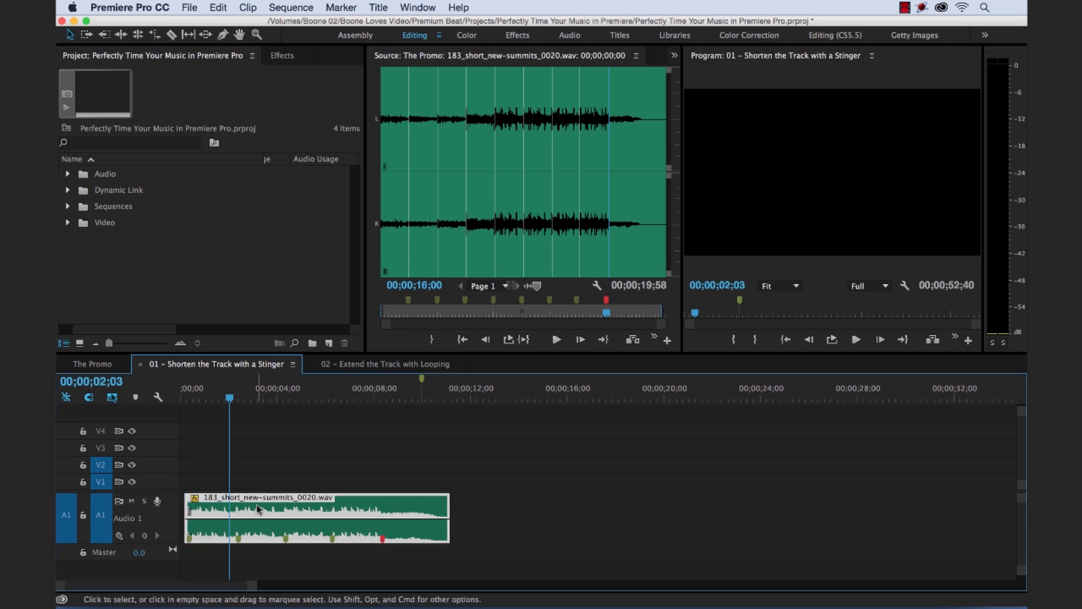
mouse_move(186, 546)
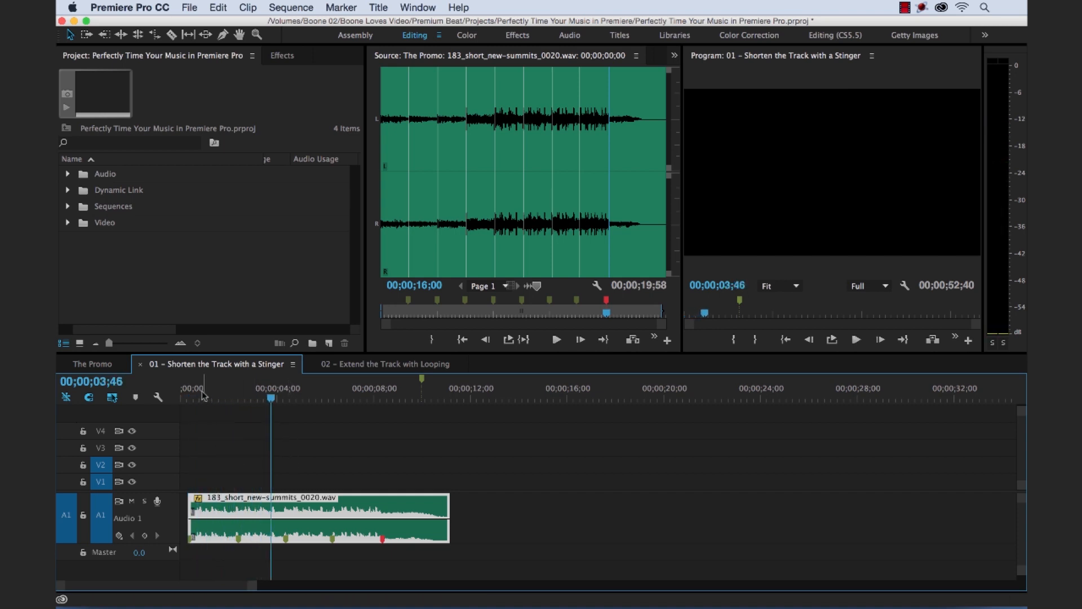
Step: Move the clip back to the sequence start and park the playhead on the 10-second marker
click(206, 387)
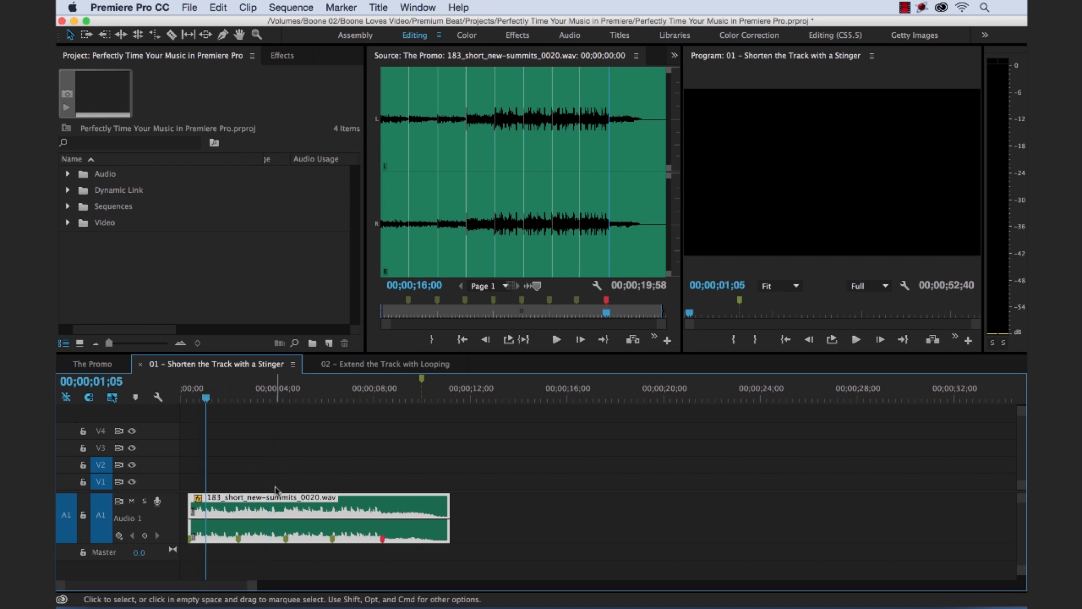
click(311, 517)
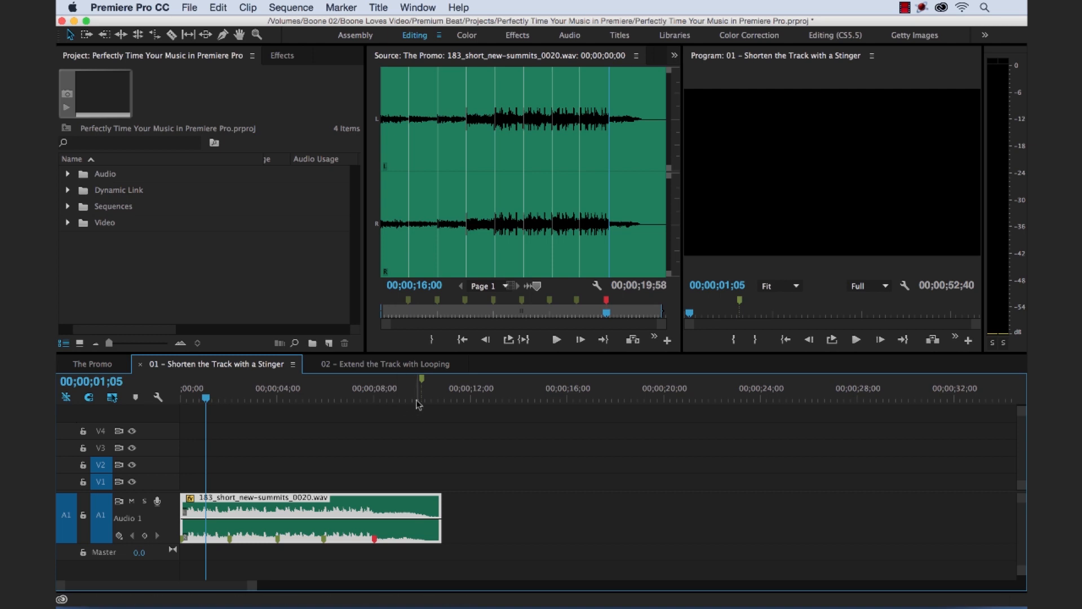
click(420, 397)
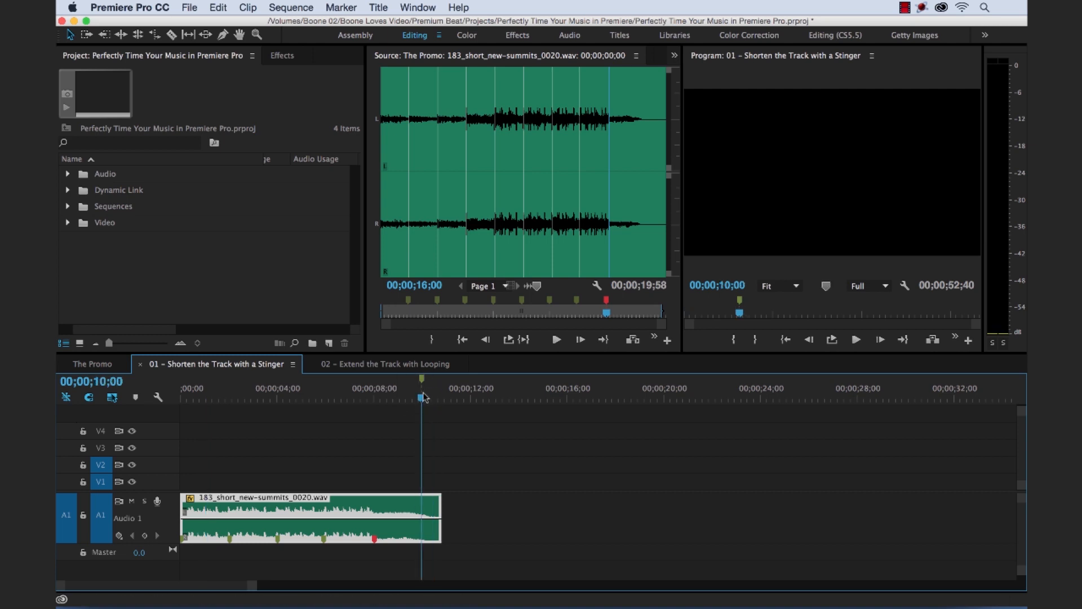
mouse_move(439, 505)
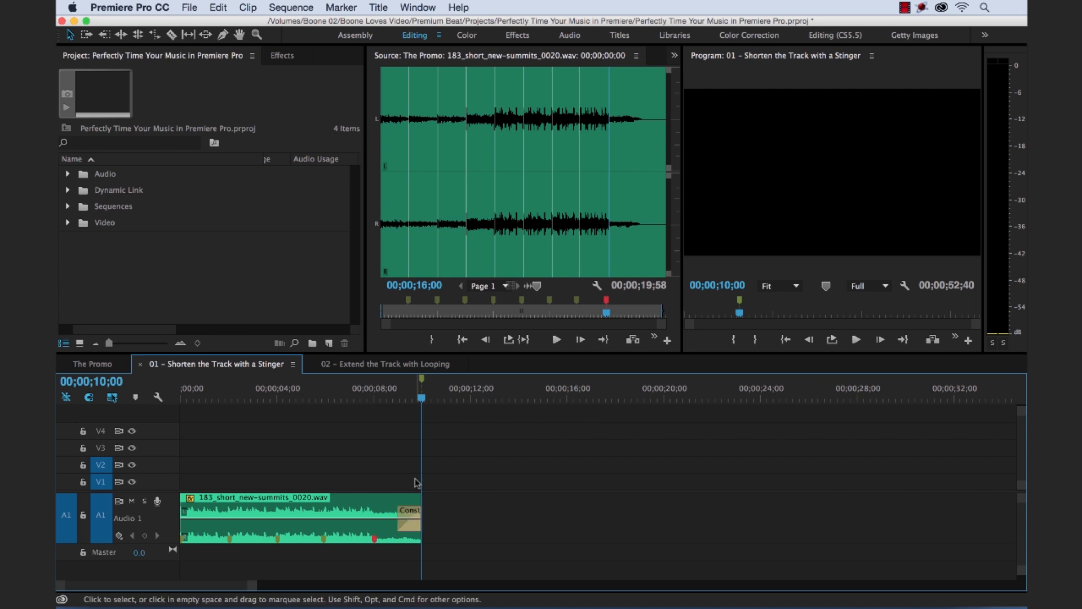
mouse_move(285, 58)
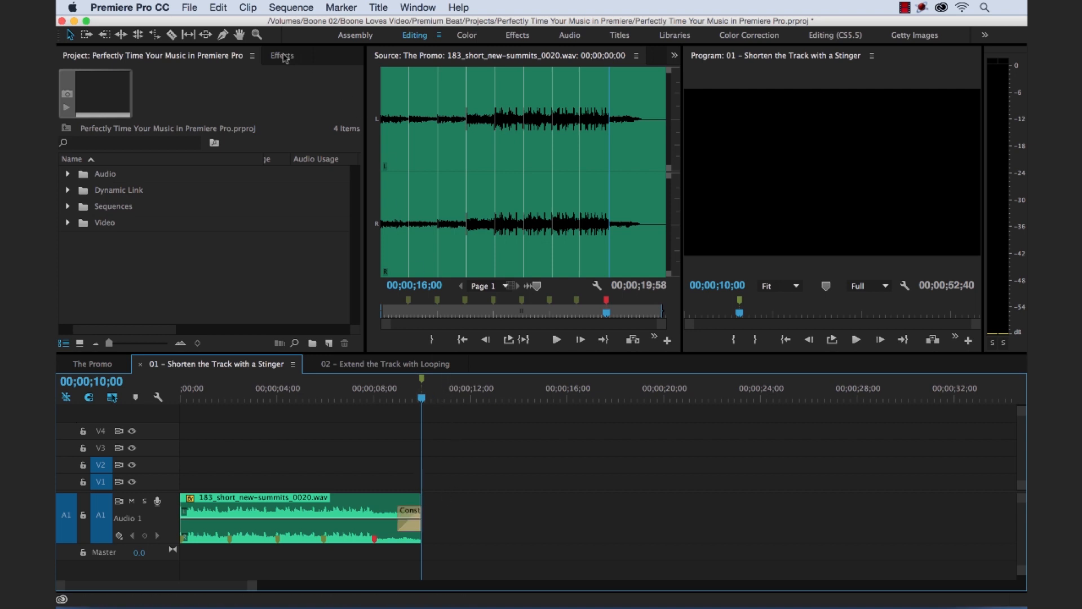
Step: List the audio crossfade transitions in Effects and check the clip tail around 8 seconds
click(281, 55)
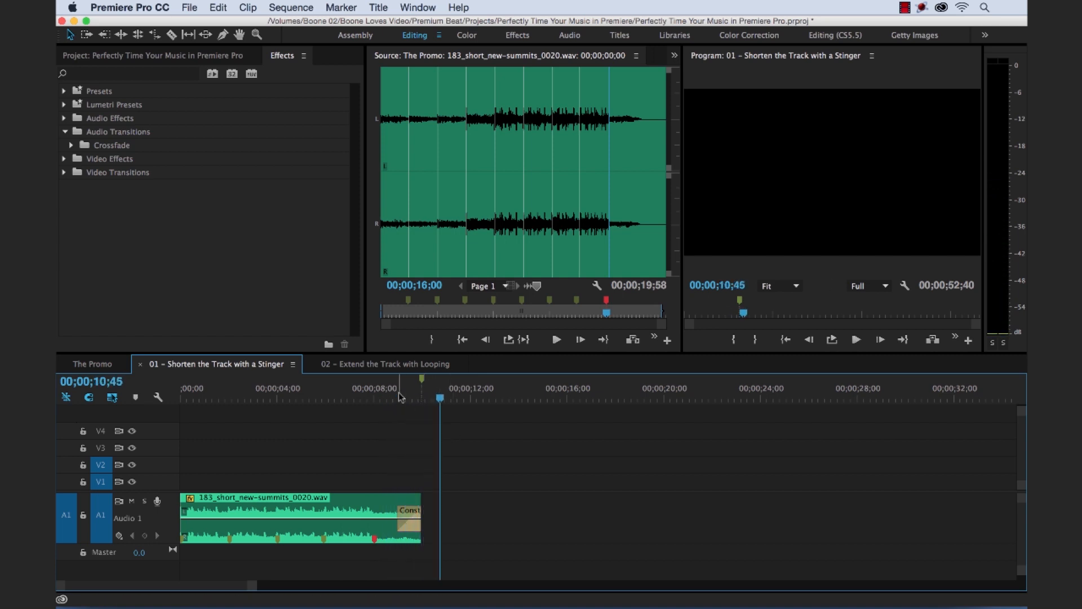
click(373, 397)
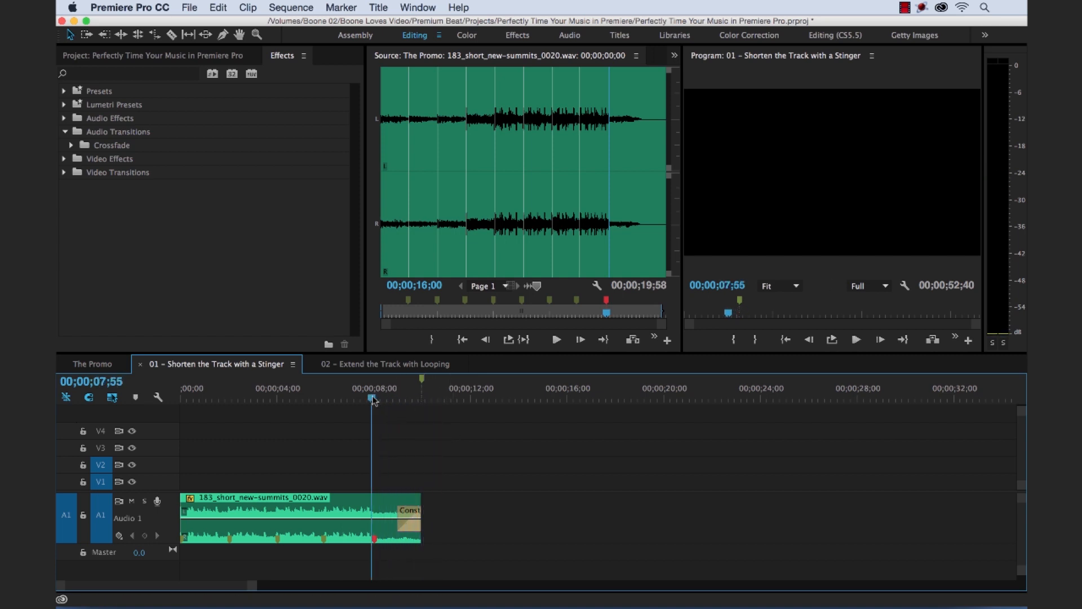
click(373, 400)
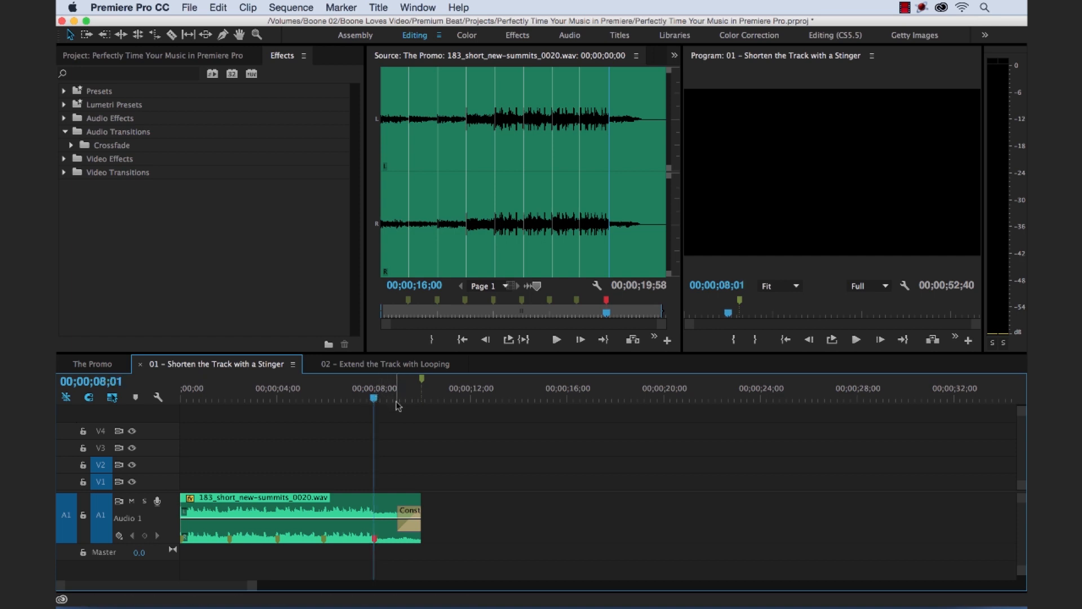
mouse_move(469, 421)
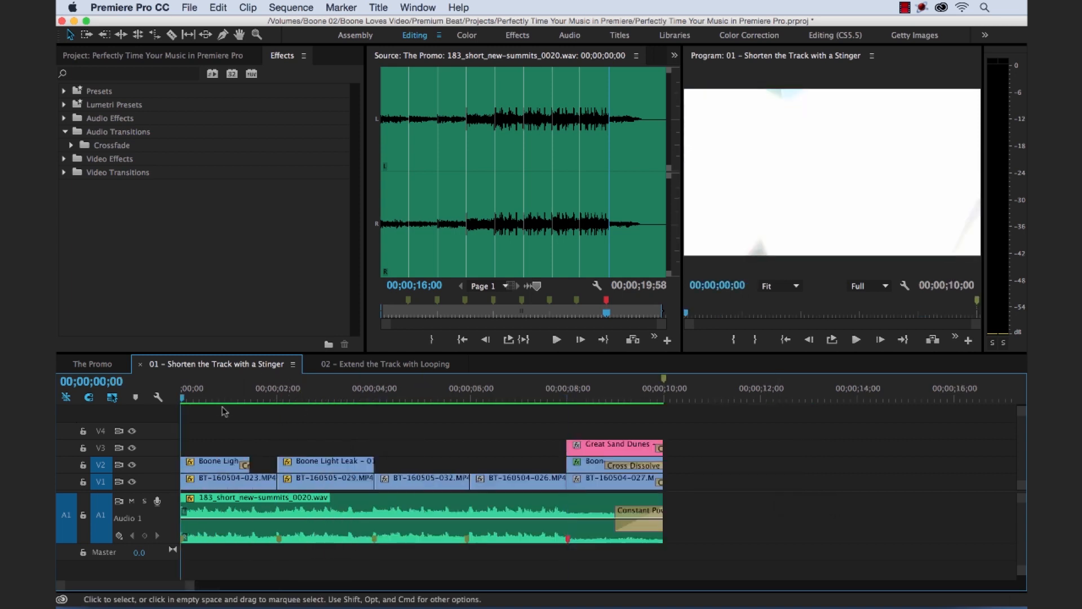
mouse_move(828, 279)
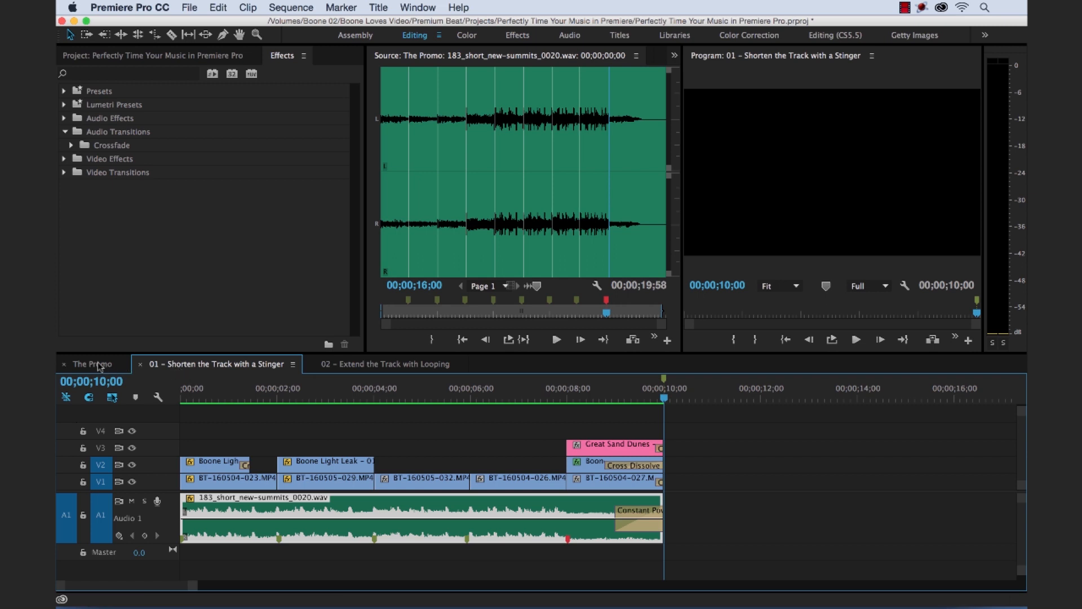
Step: Return to The Promo sequence for reference at about 15.5 seconds
click(90, 364)
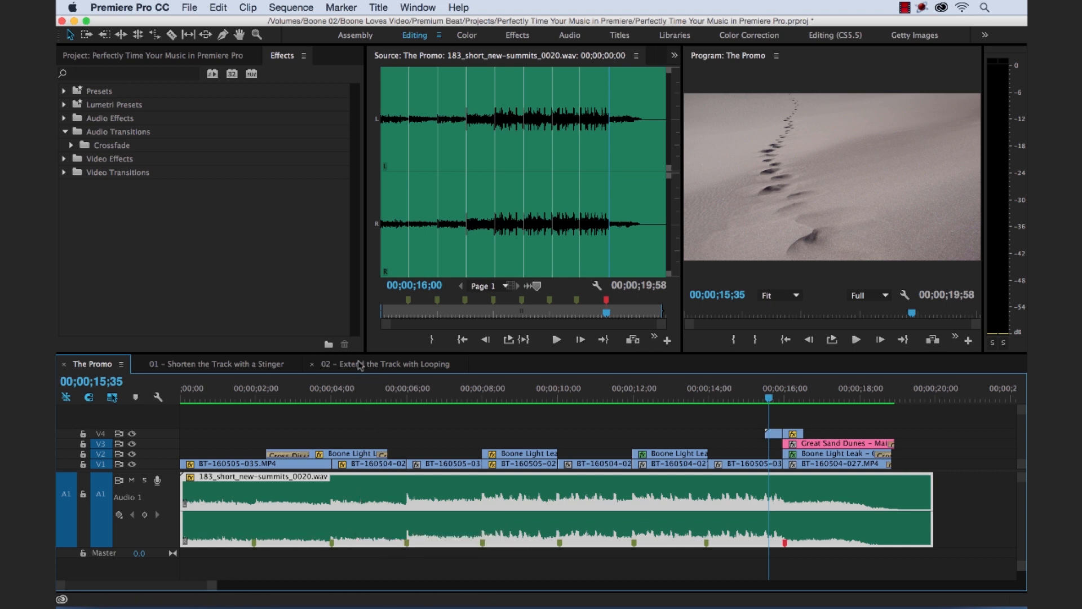
Step: Shift the music clip in 02 - Extend the Track with Looping to end at the 30-second marker
click(386, 364)
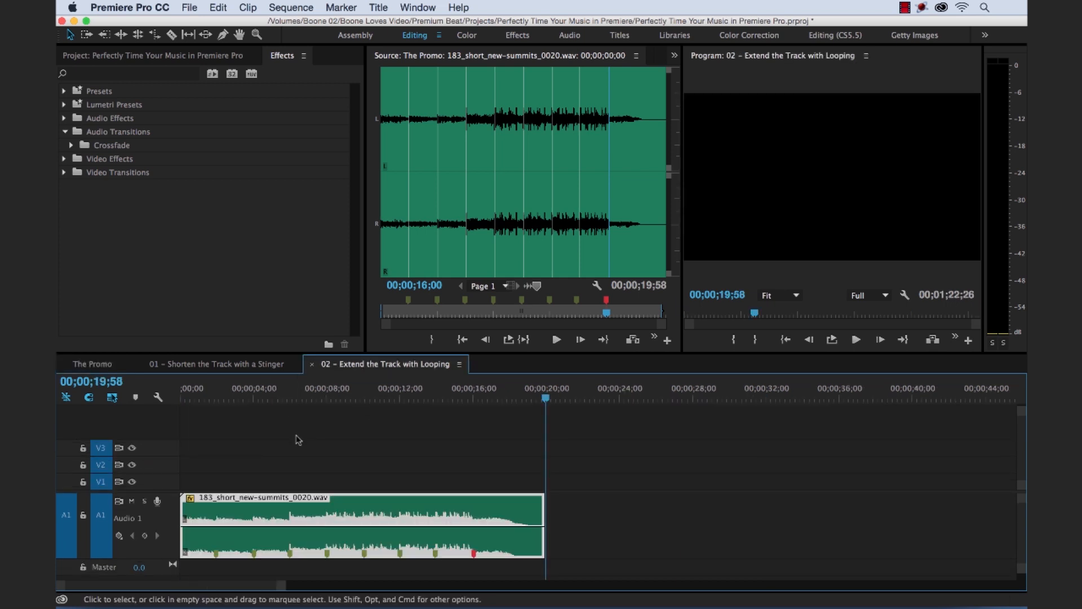
mouse_move(471, 412)
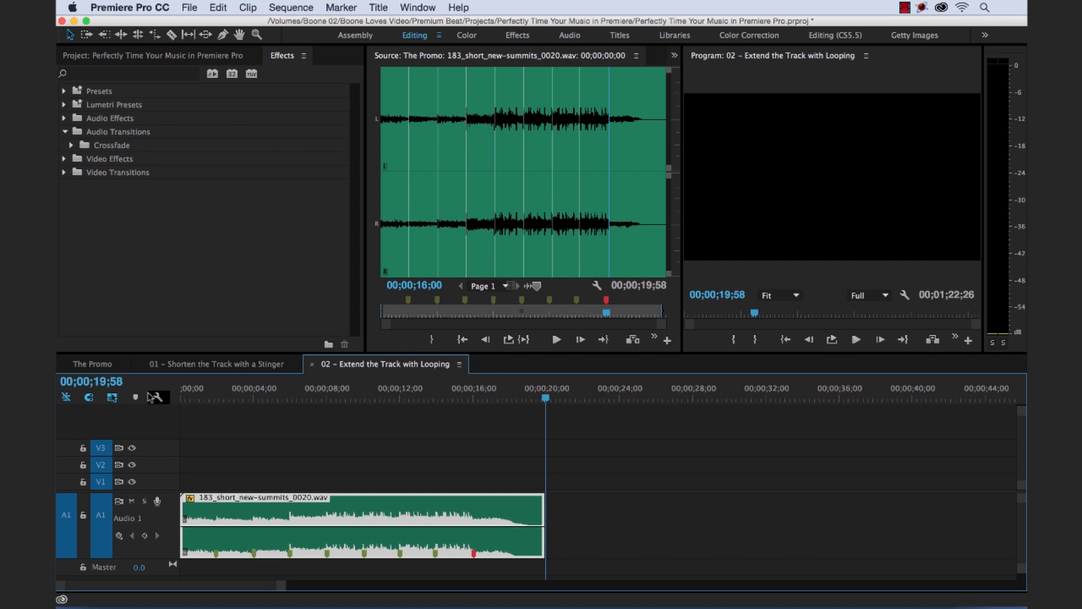
click(90, 379)
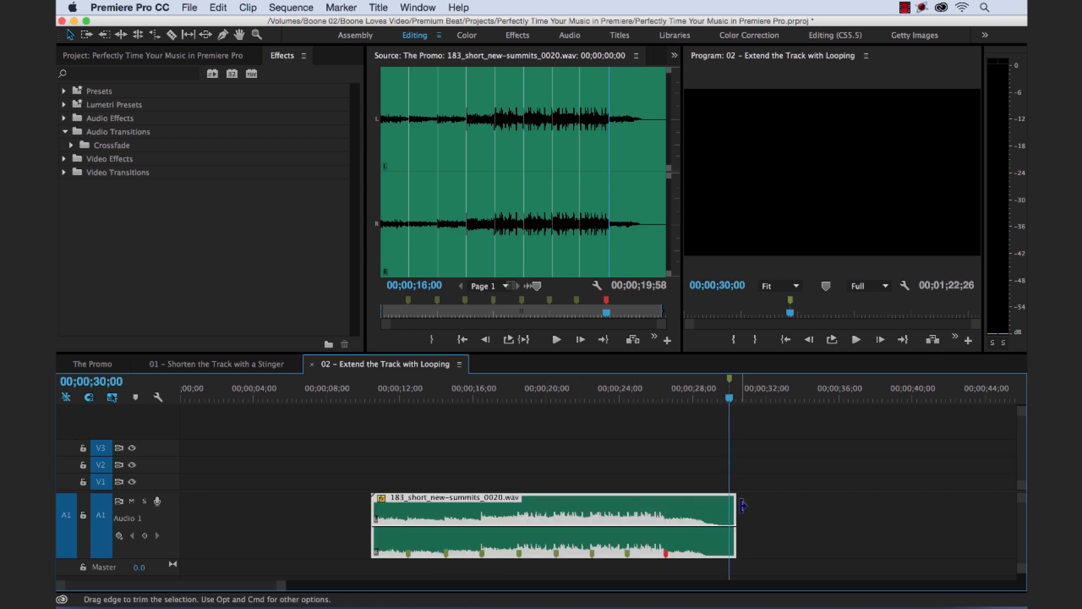
mouse_move(678, 410)
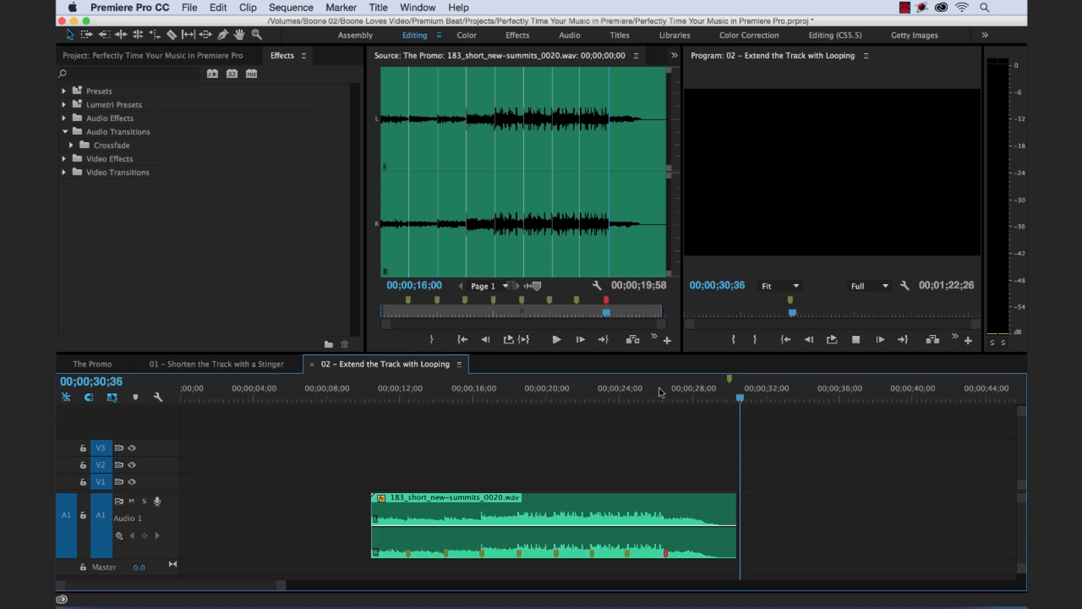
click(684, 396)
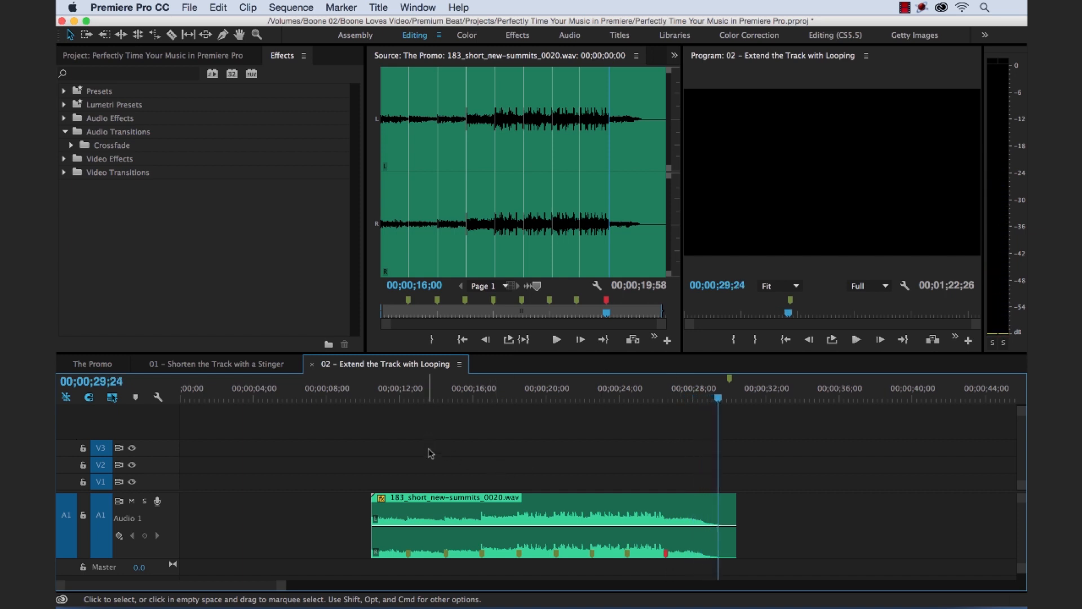
mouse_move(409, 560)
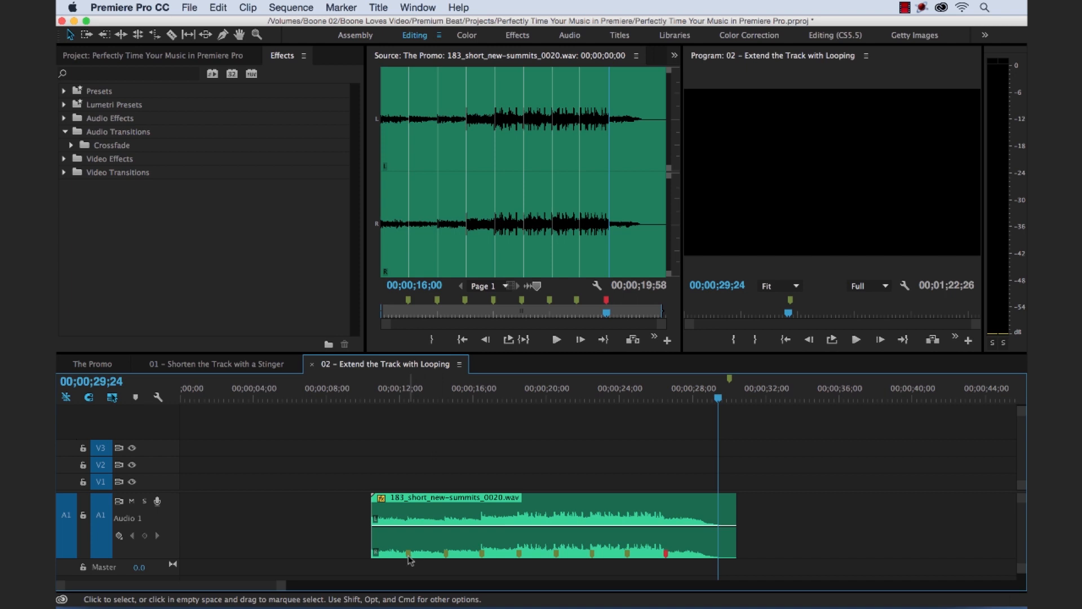
mouse_move(558, 521)
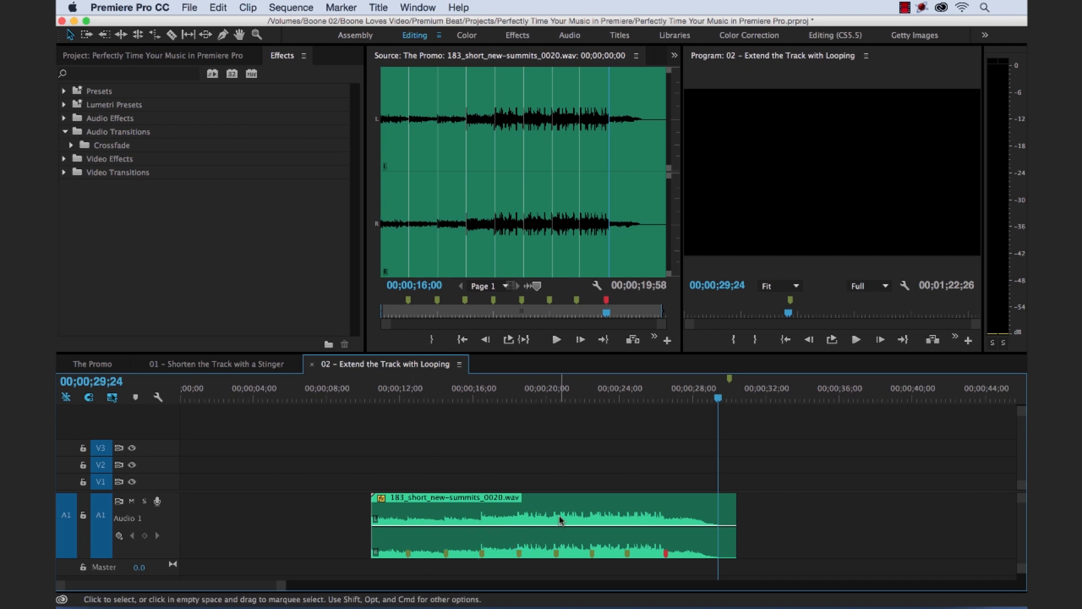
mouse_move(546, 395)
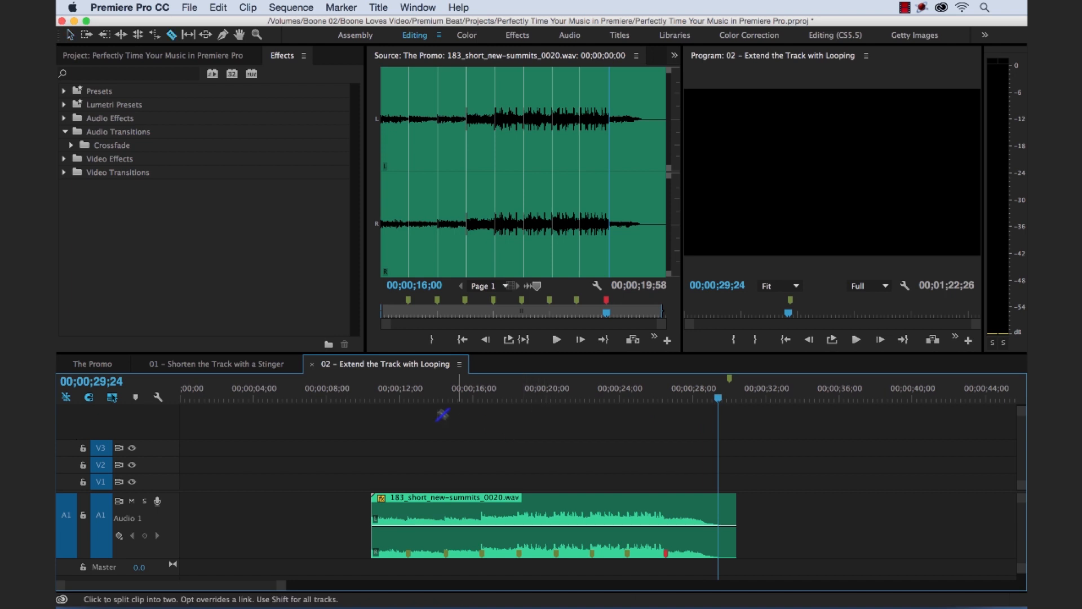
mouse_move(390, 530)
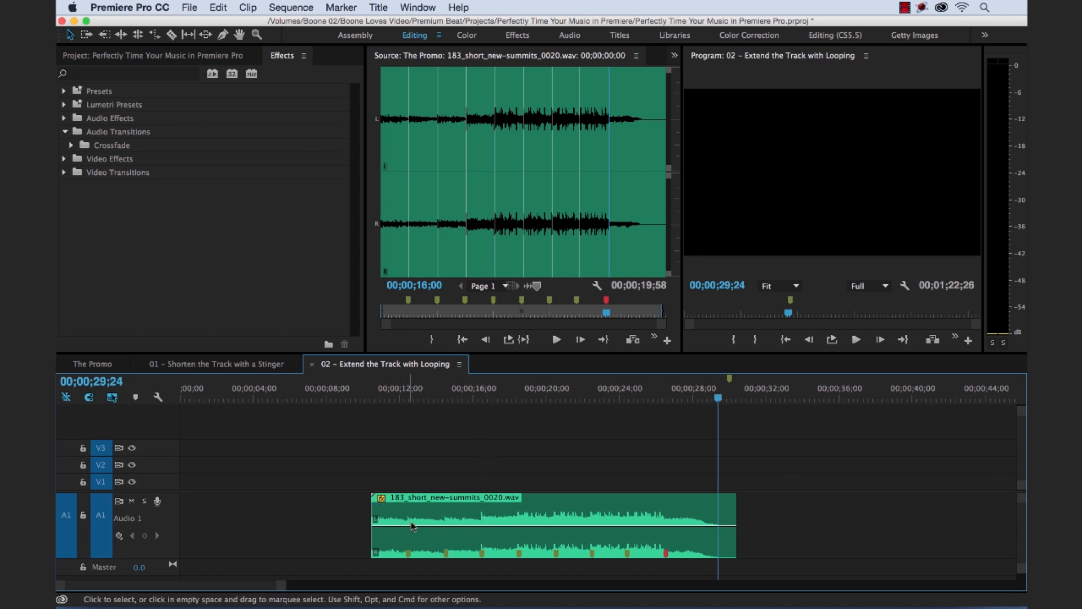
mouse_move(490, 434)
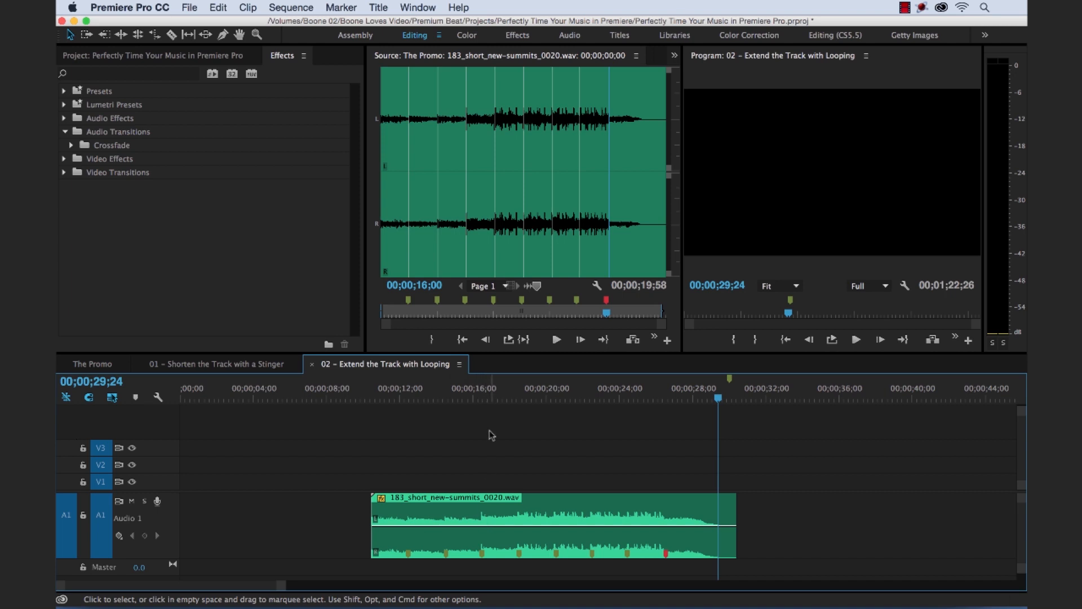
Step: Audition the single music clip through about 18 seconds to find the loop point
click(475, 397)
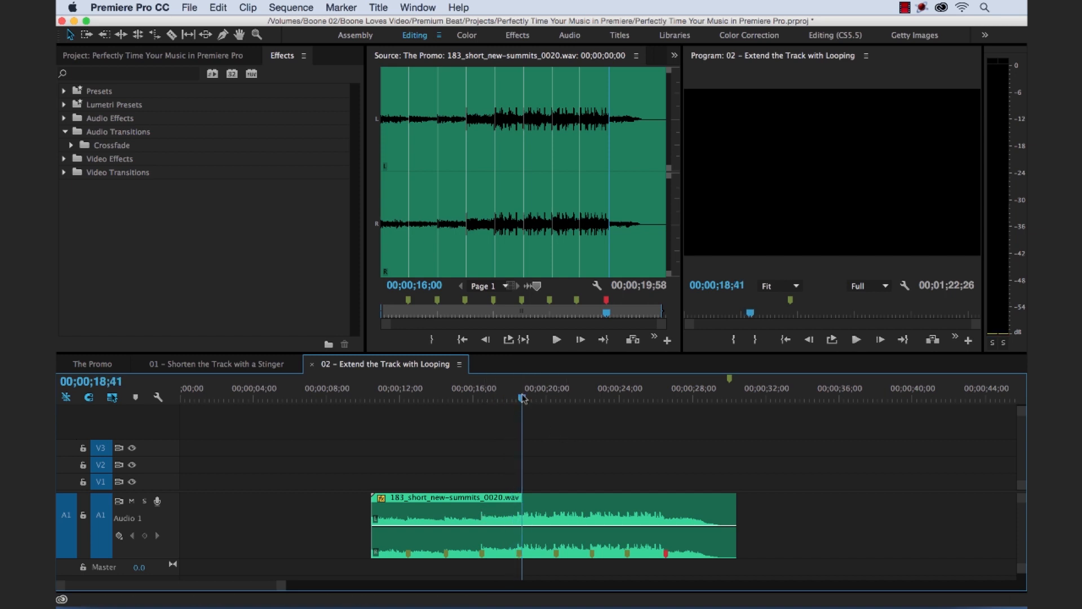
click(556, 340)
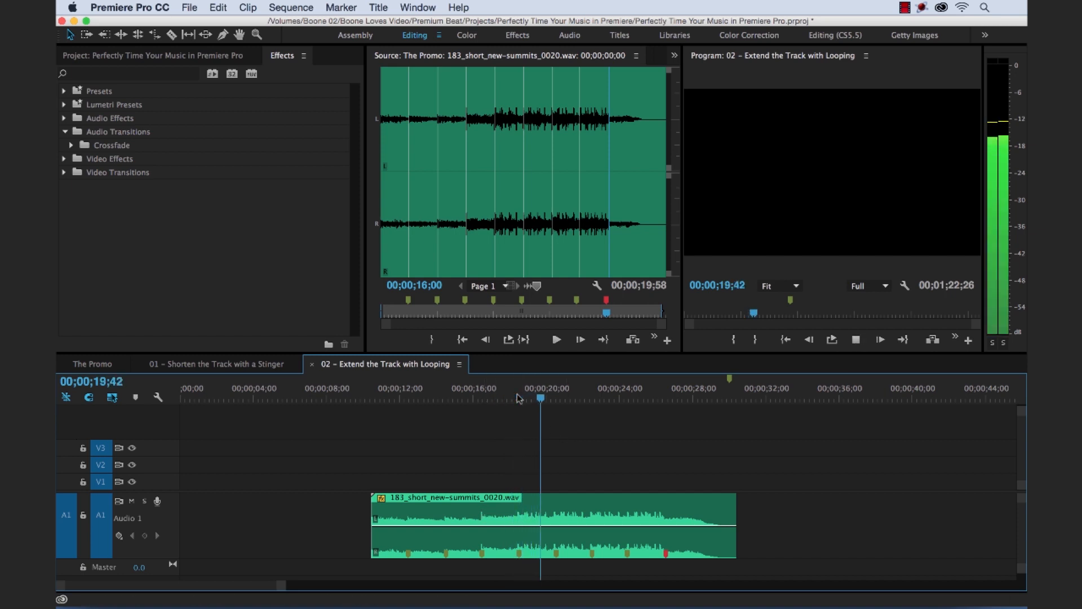
click(577, 388)
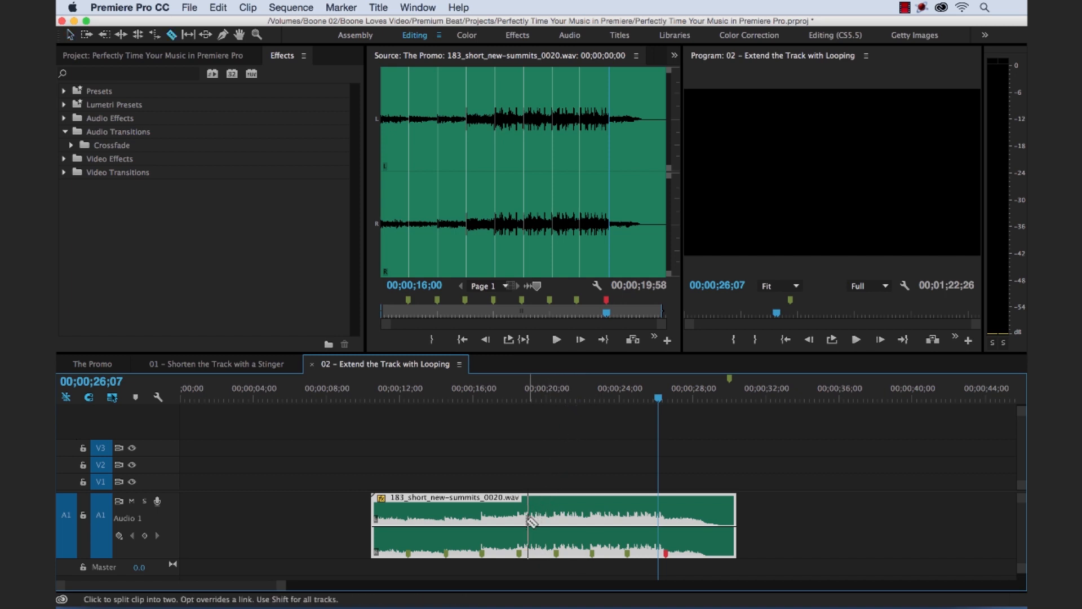
Step: Razor the music clip in two at the loop point
click(528, 521)
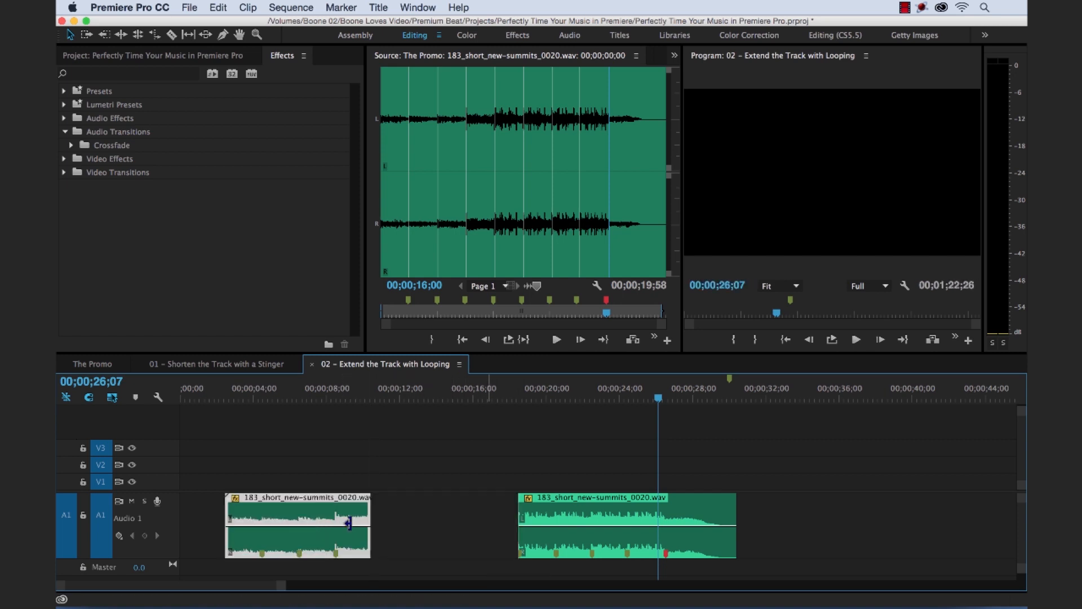
mouse_move(315, 529)
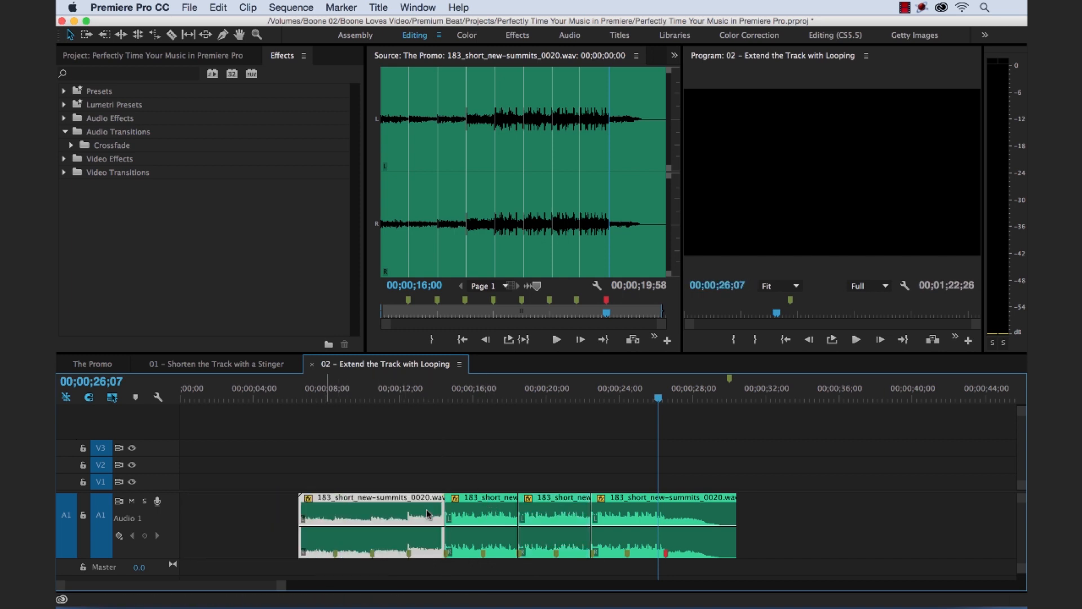
click(425, 397)
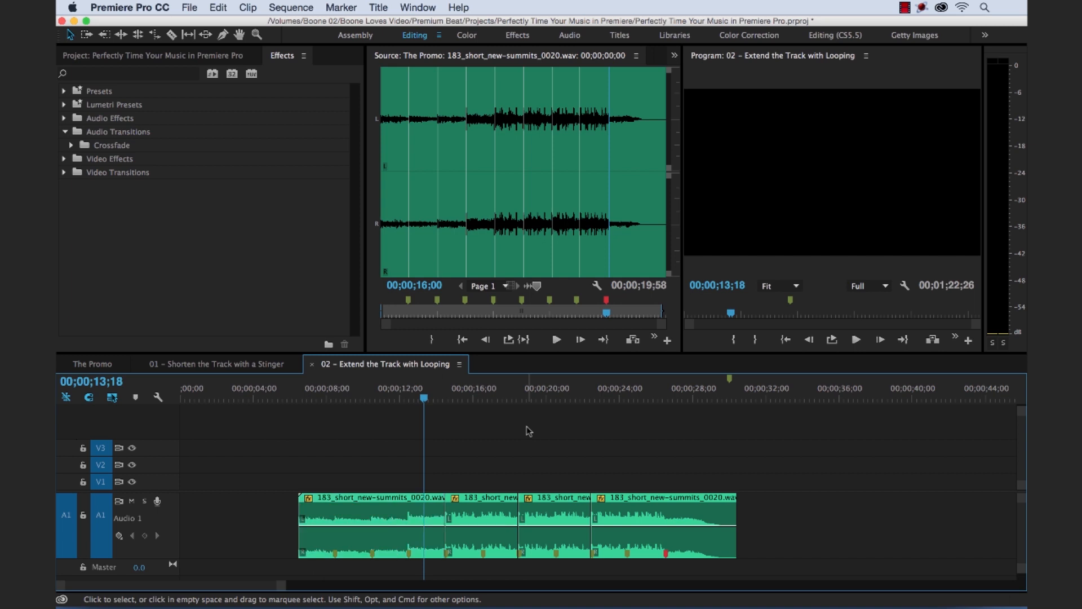
click(556, 339)
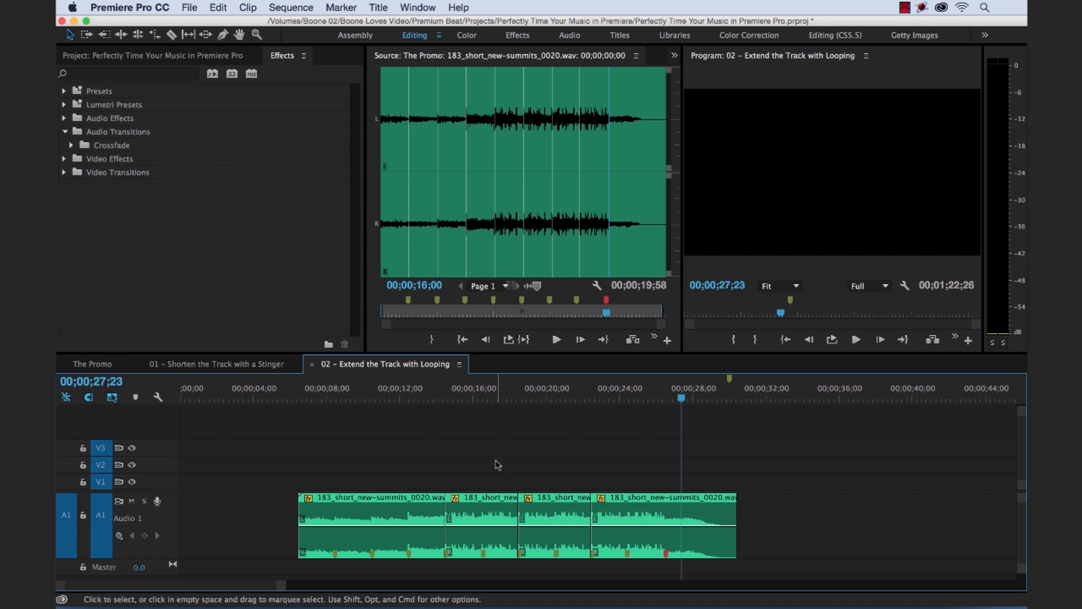
mouse_move(302, 395)
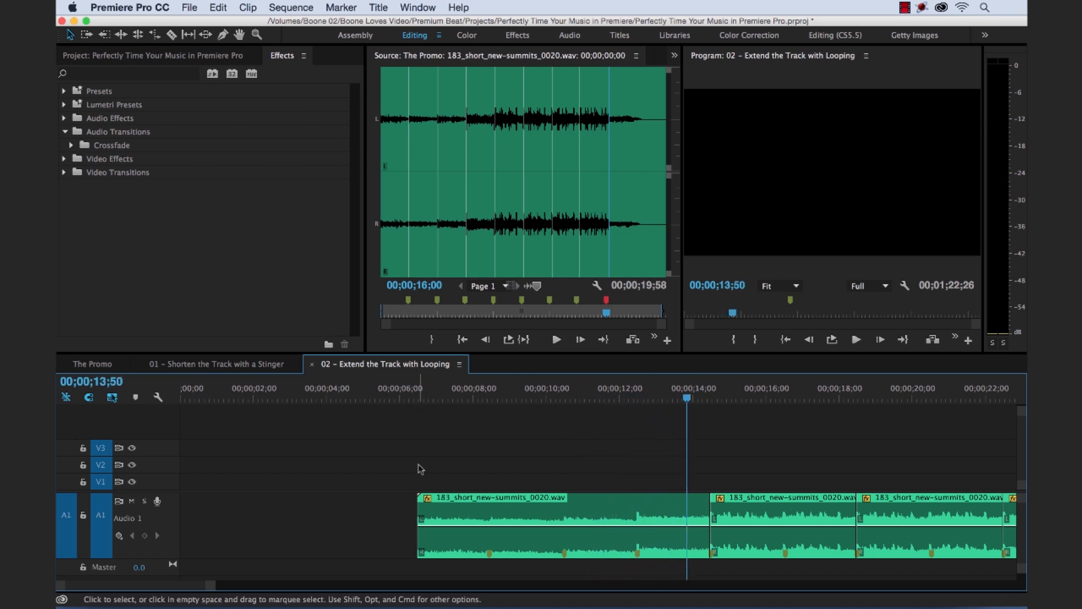
mouse_move(566, 559)
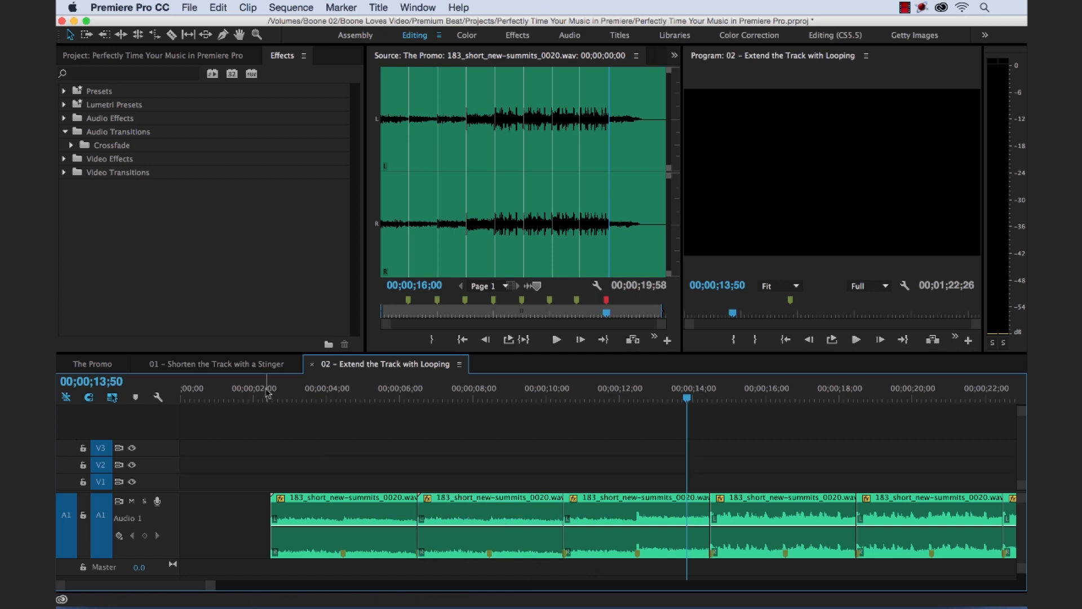
Step: Place another copy of the loop section at the sequence start, filling 0 to about 12 seconds
click(307, 387)
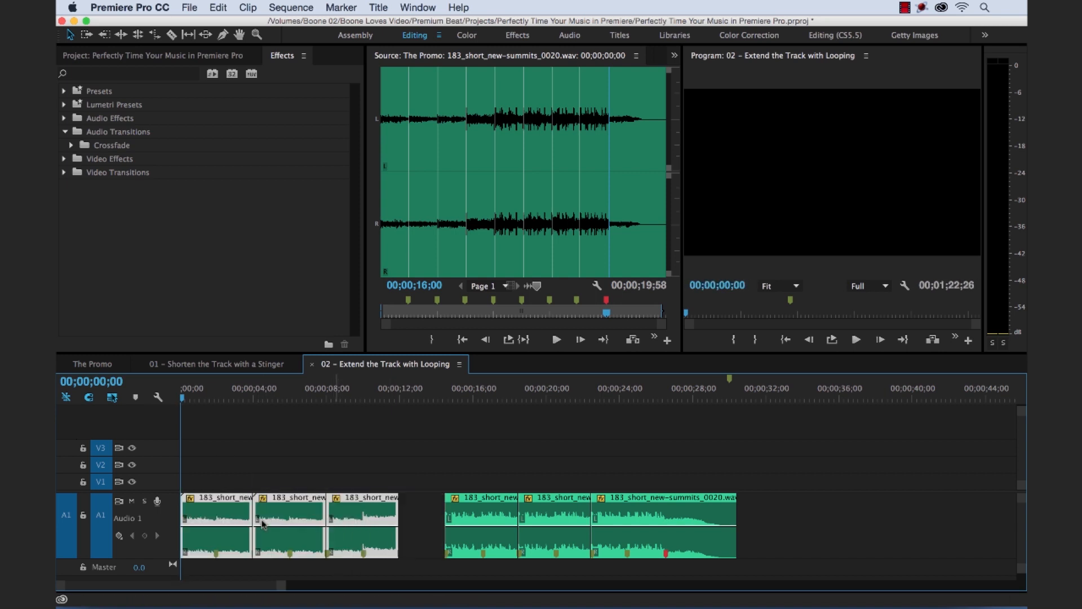
mouse_move(469, 504)
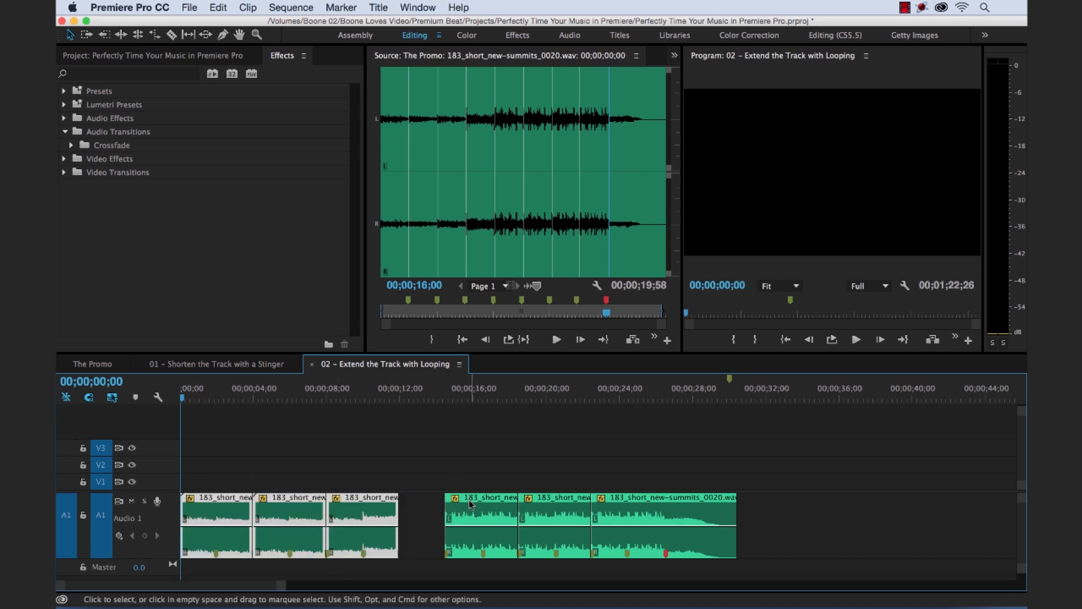
mouse_move(480, 514)
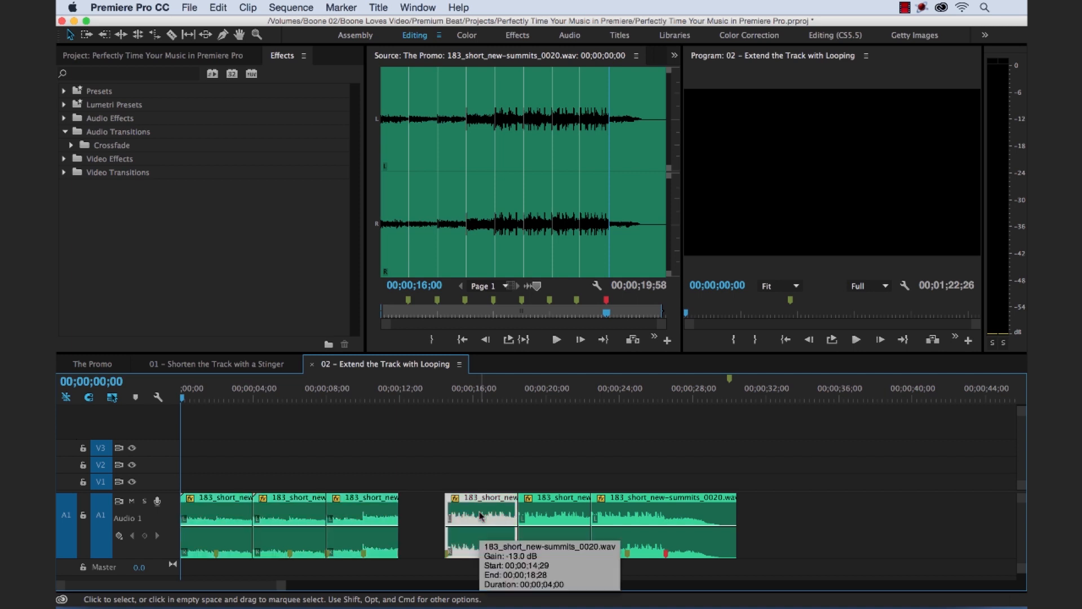
mouse_move(426, 530)
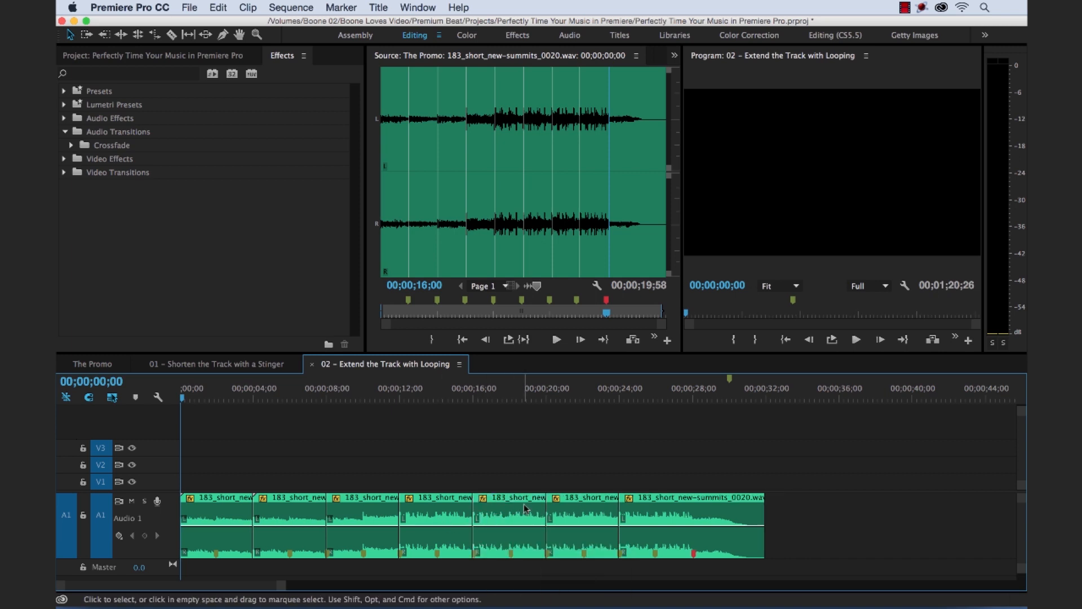
Step: Play the joined music from just before 30 seconds to hear the ending
click(683, 393)
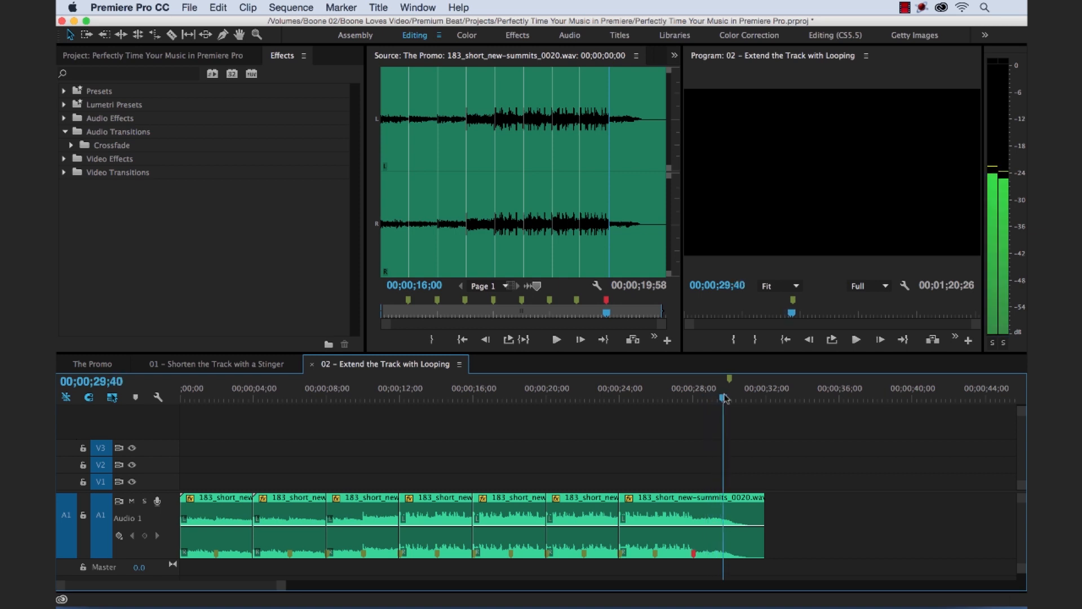
click(730, 395)
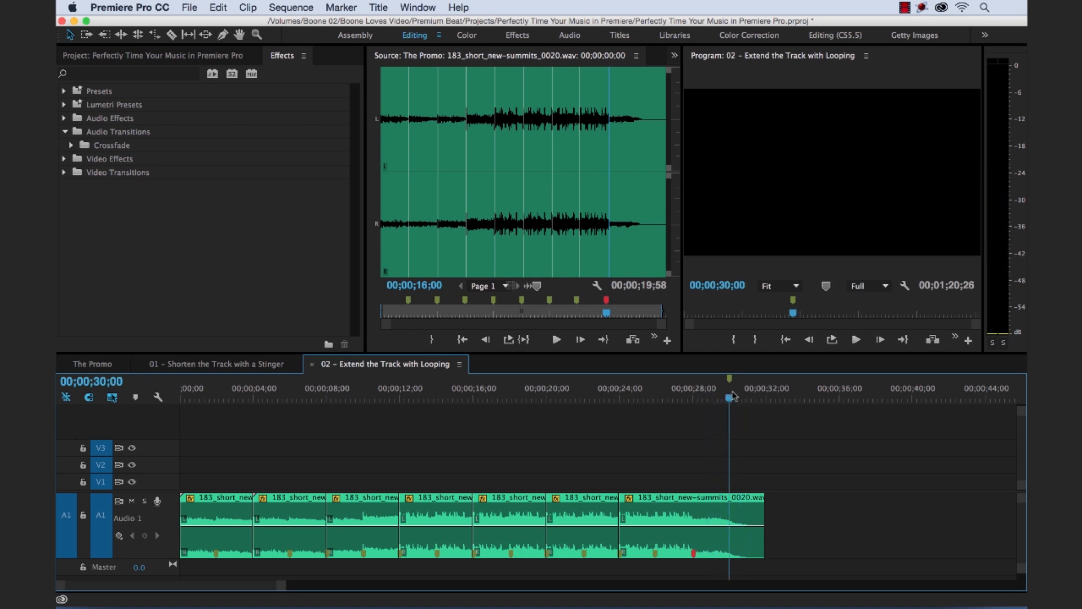
mouse_move(755, 507)
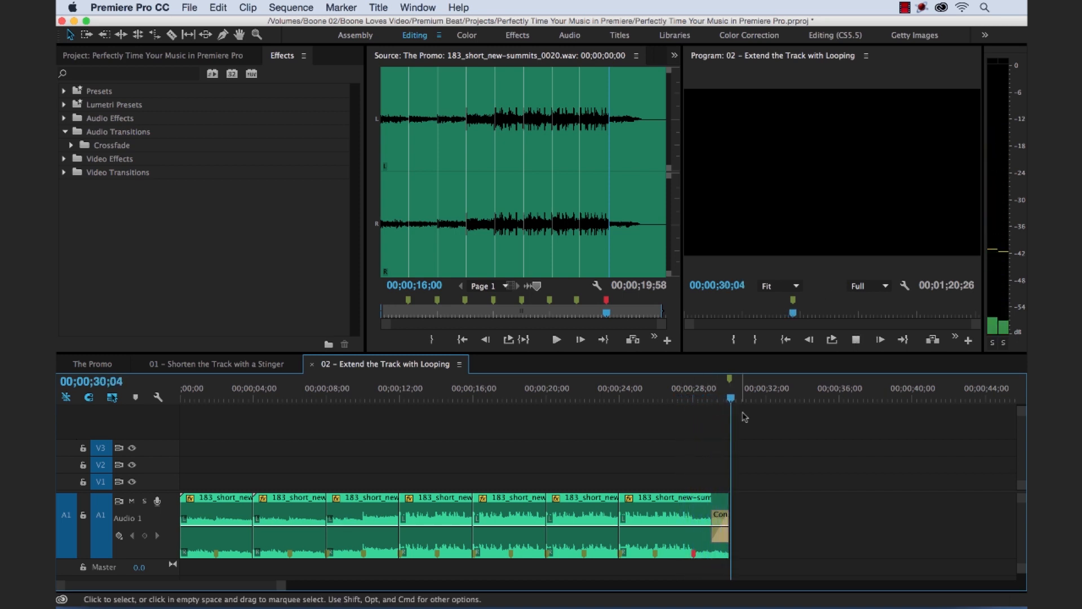
click(687, 399)
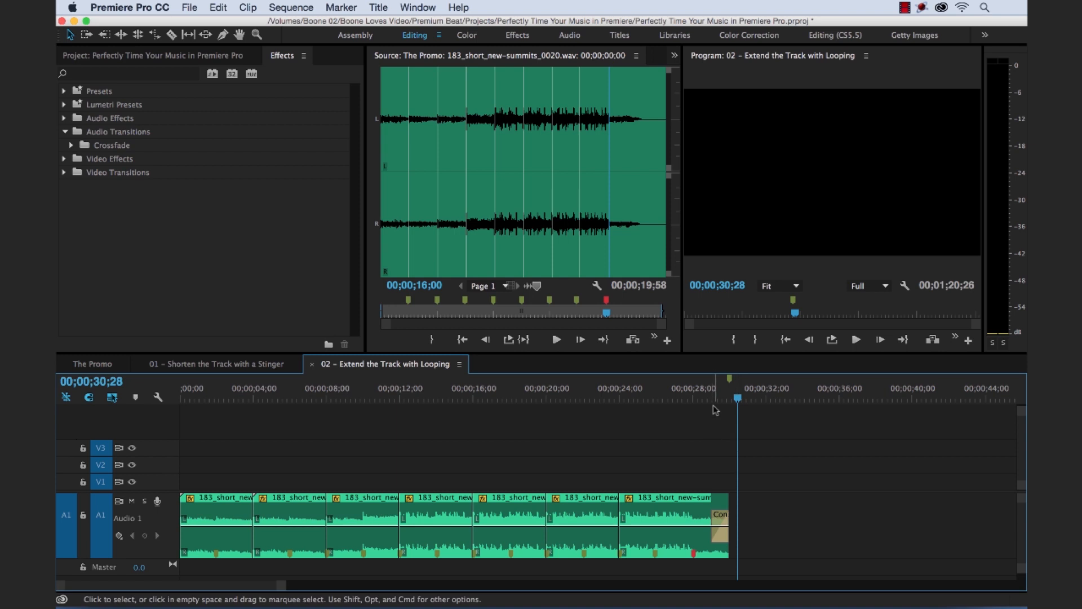
click(689, 397)
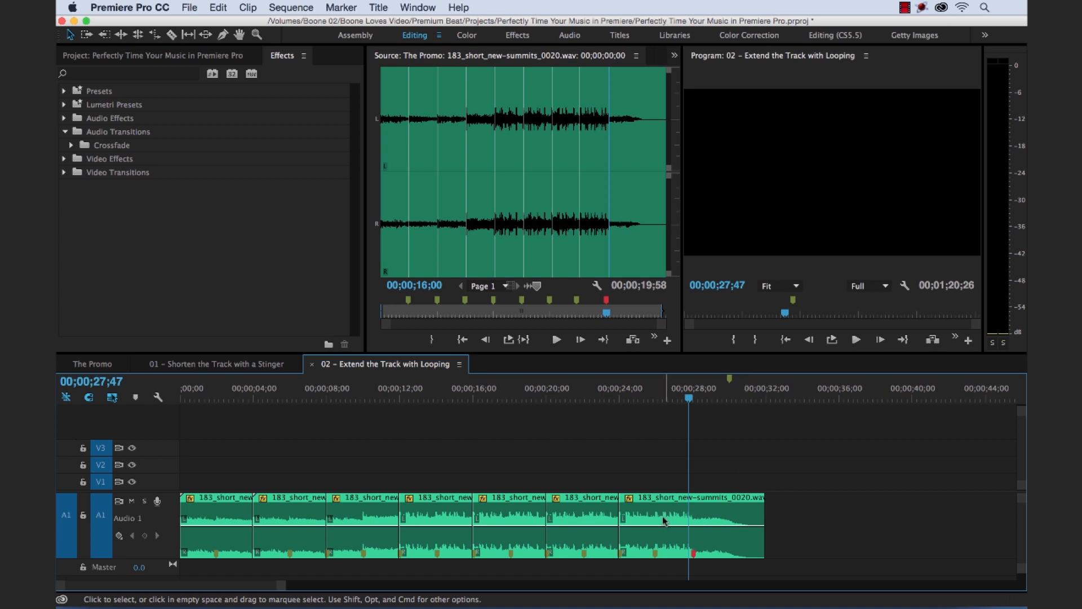
mouse_move(642, 528)
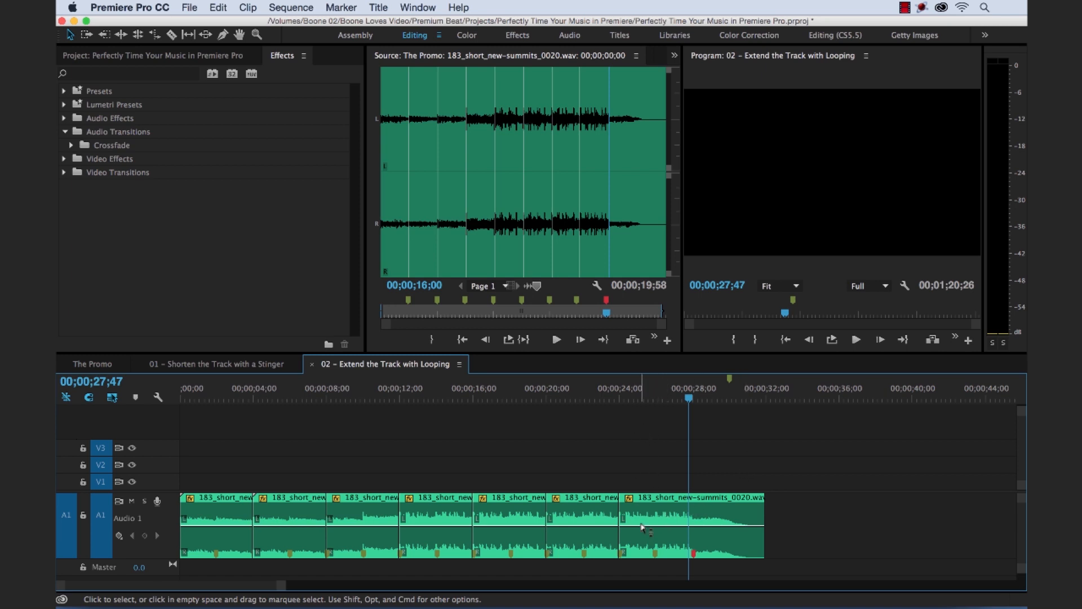
mouse_move(394, 572)
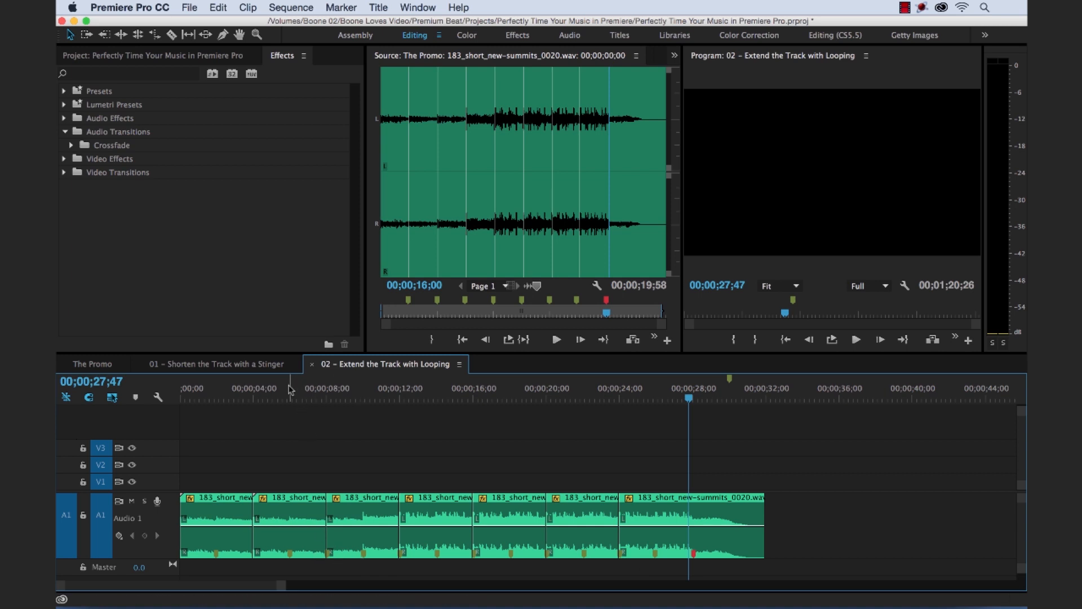
mouse_move(466, 546)
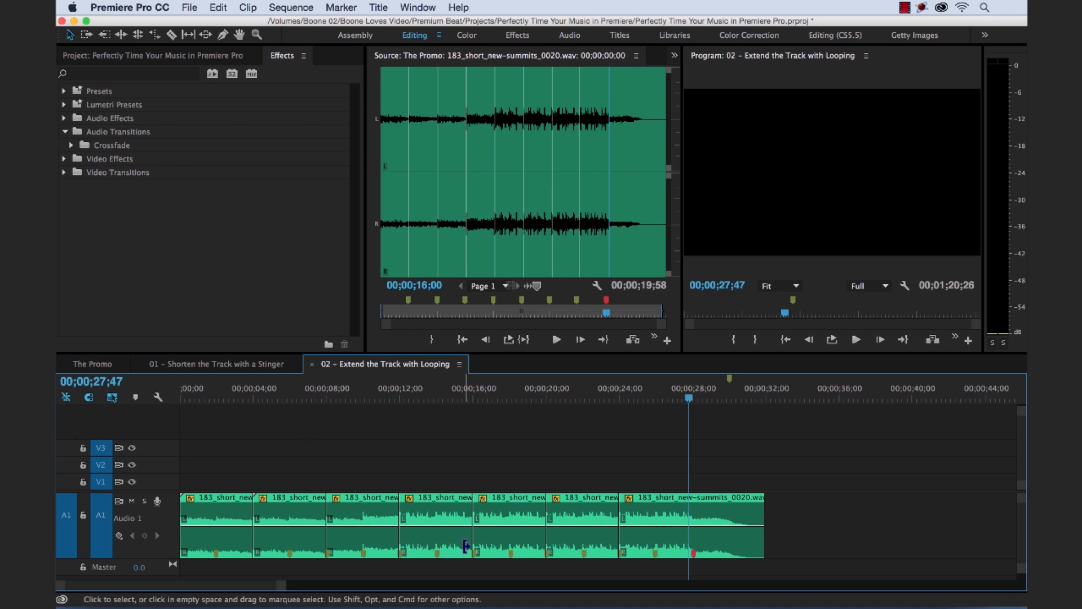
Step: Check the playback around 22 seconds, then jump back to about 9 seconds
click(595, 388)
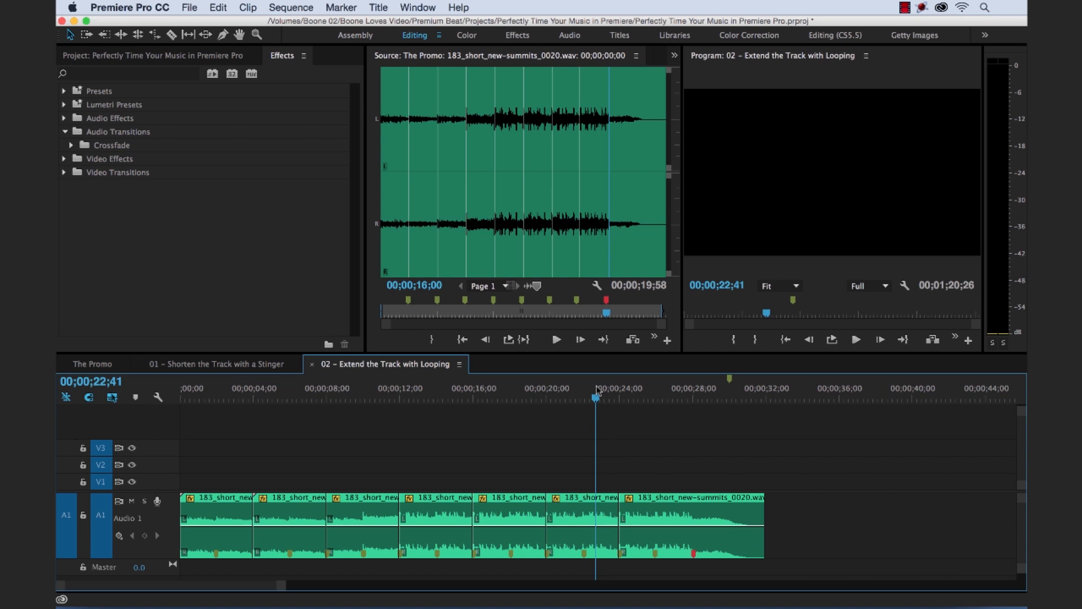
click(578, 397)
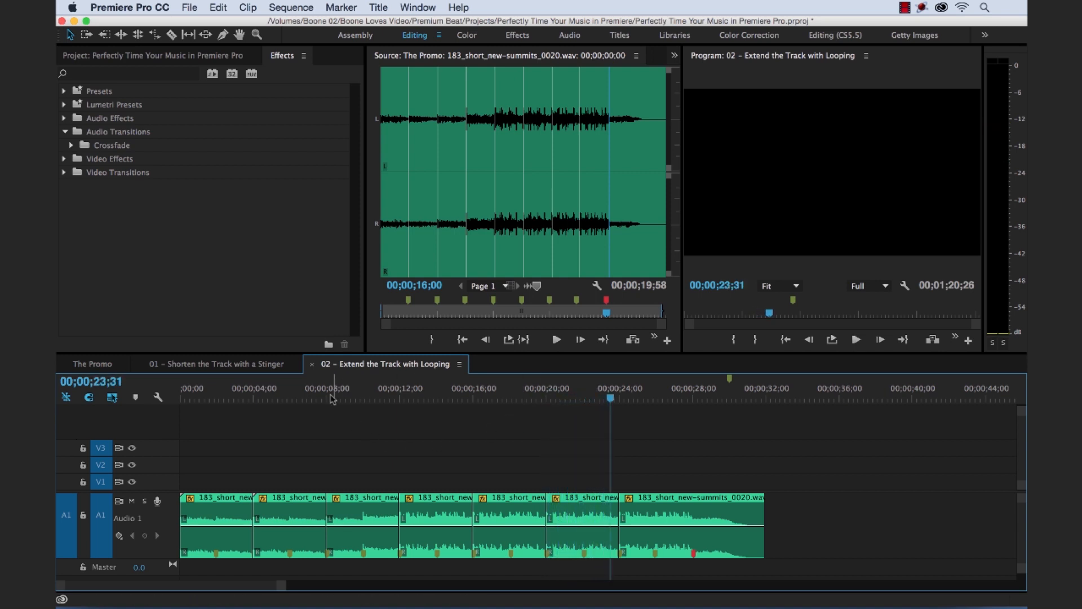
click(351, 386)
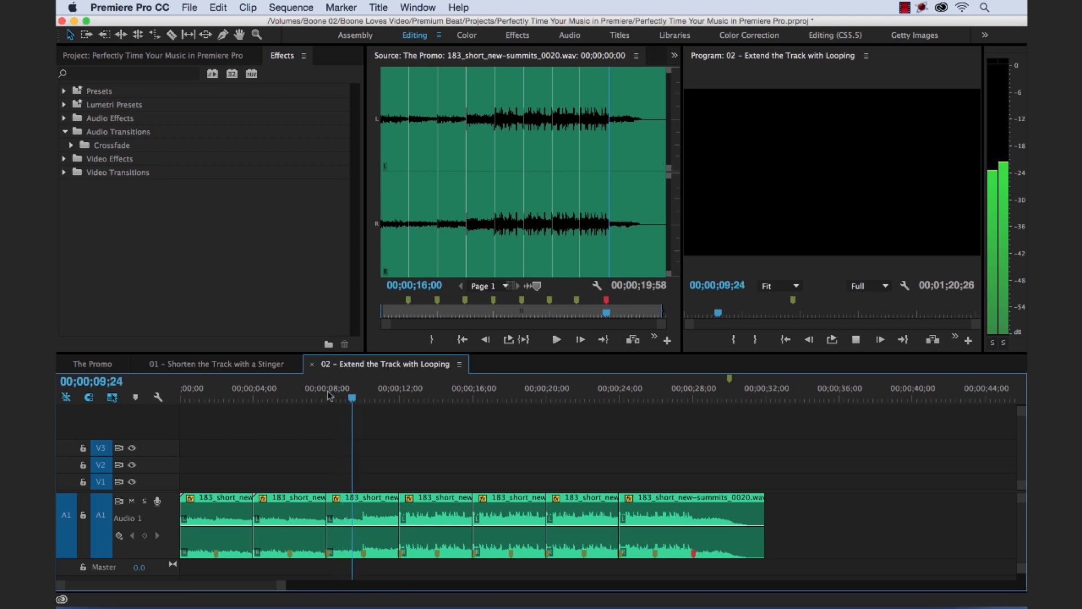
click(313, 396)
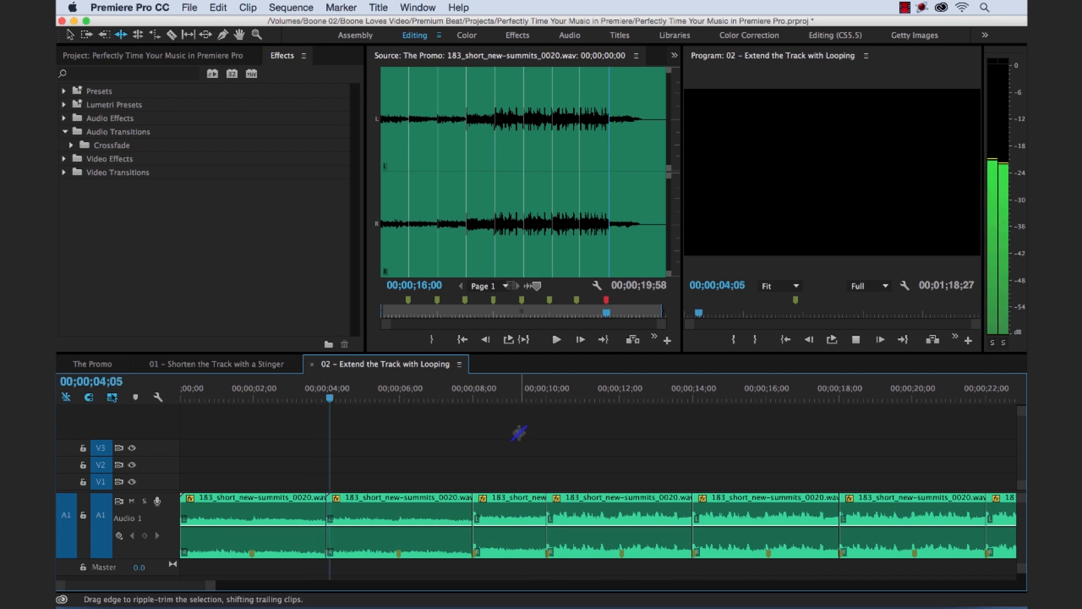
Step: Ripple-trim the end of the third music piece so later pieces shift earlier
click(402, 397)
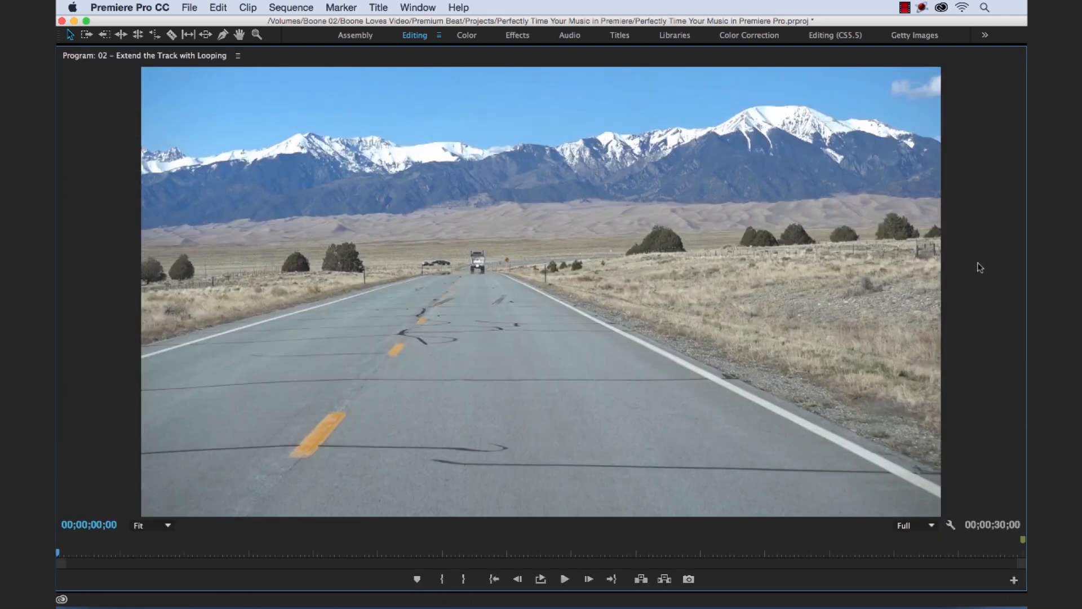
Step: Play the full-screen promo video clips over the looped music from the start
click(564, 579)
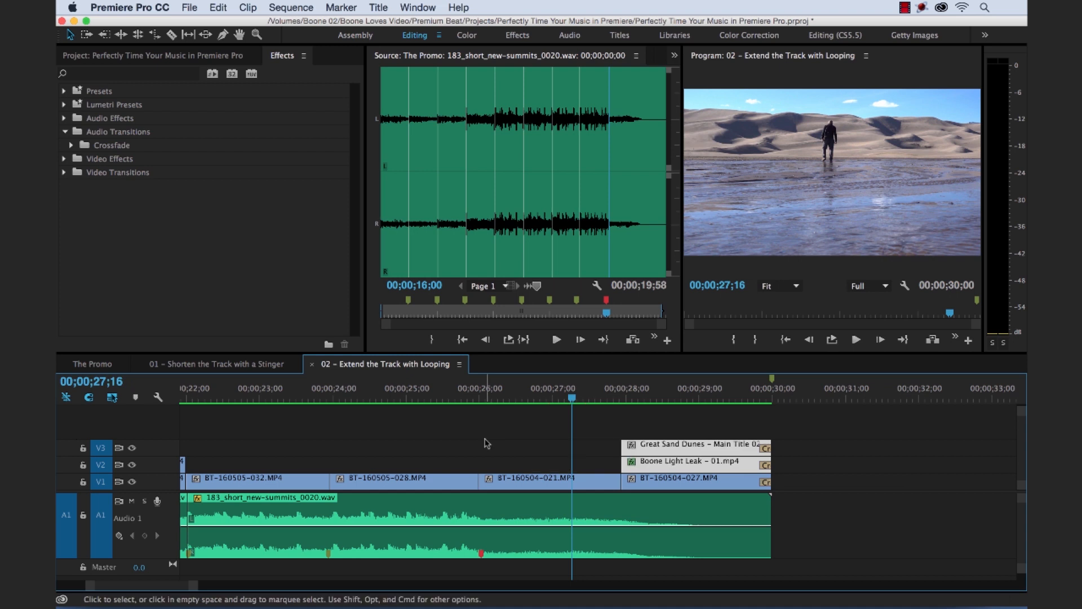
Step: Trim the final shot, light leak and title to end near 29 seconds and replay from 26
click(695, 445)
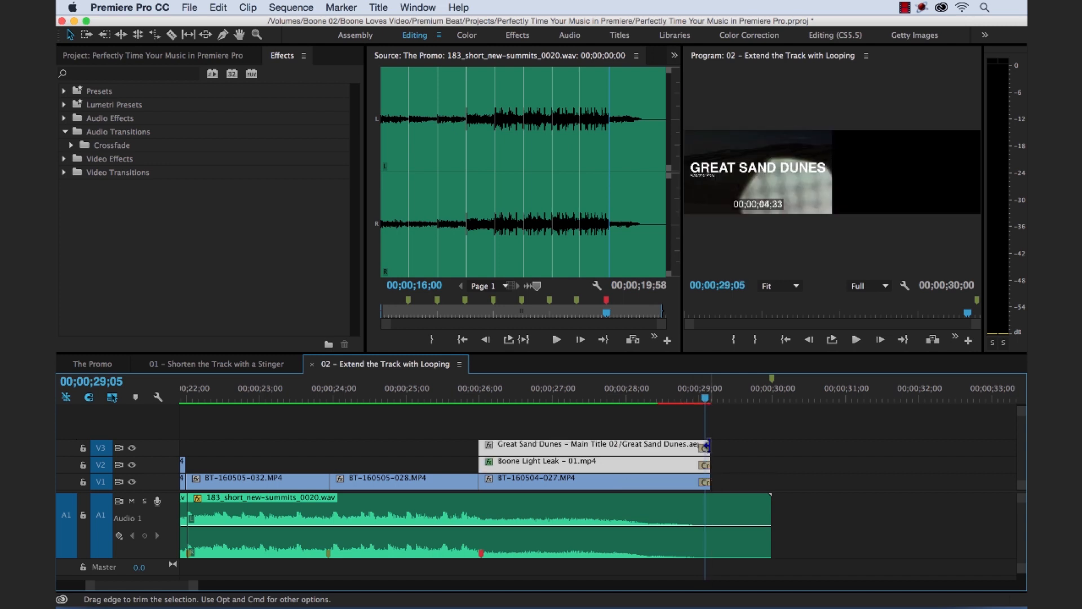
click(517, 398)
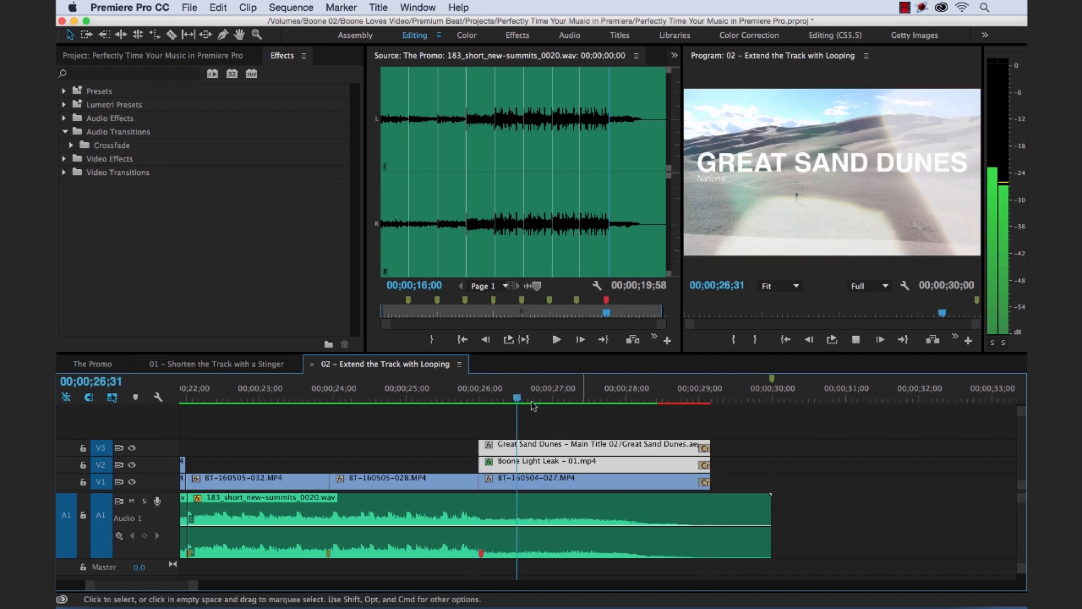